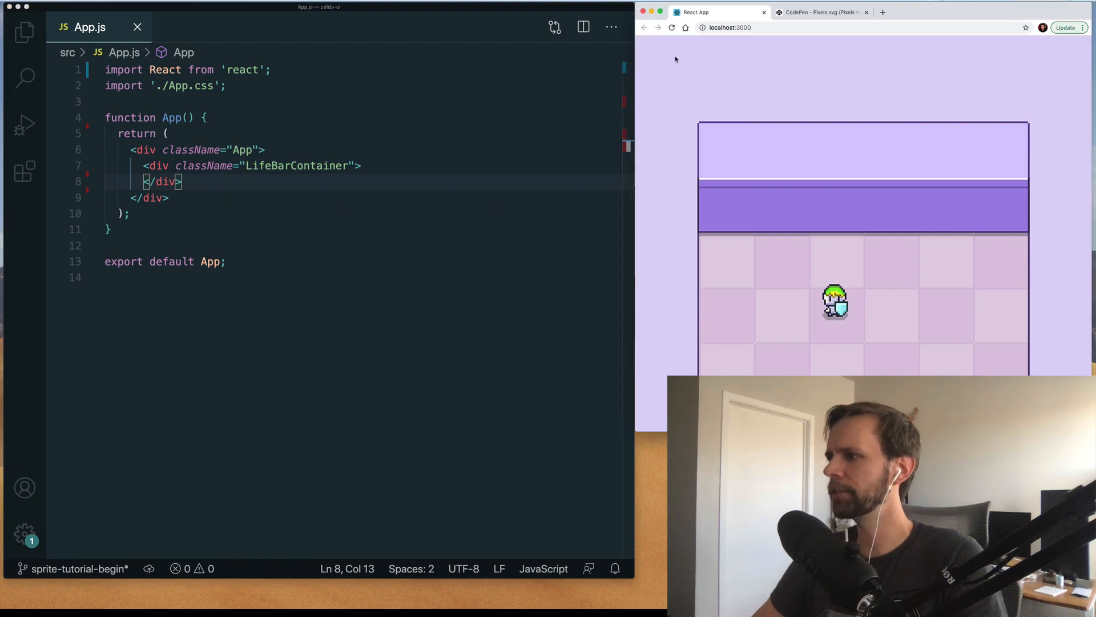
mouse_move(720, 143)
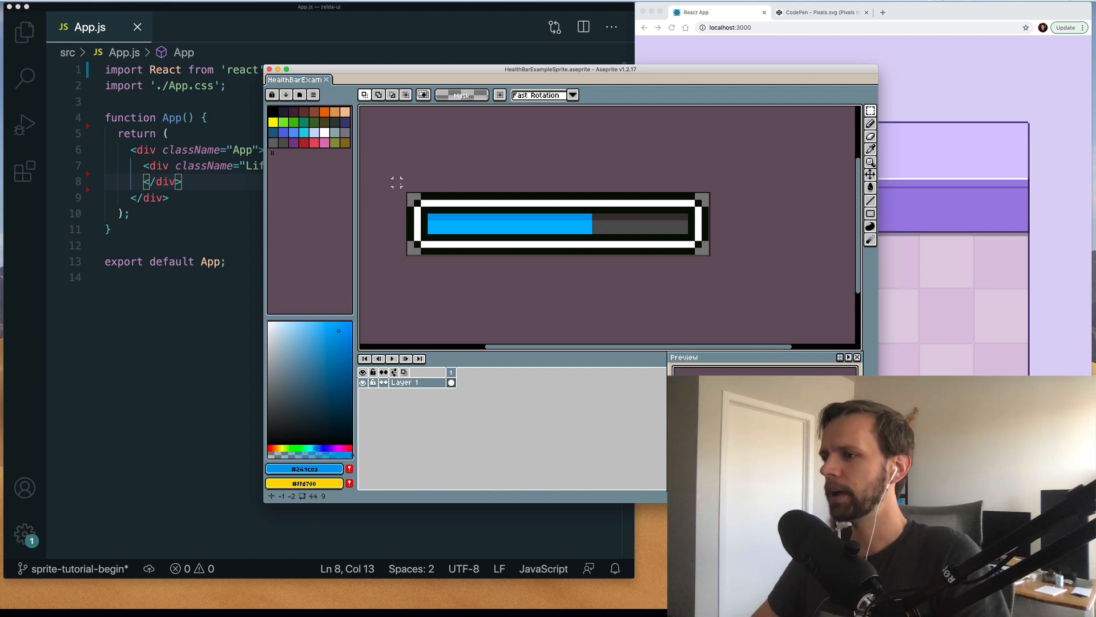
Step: Open the HealthBarExampleSprite file in Aseprite
left_click(346, 132)
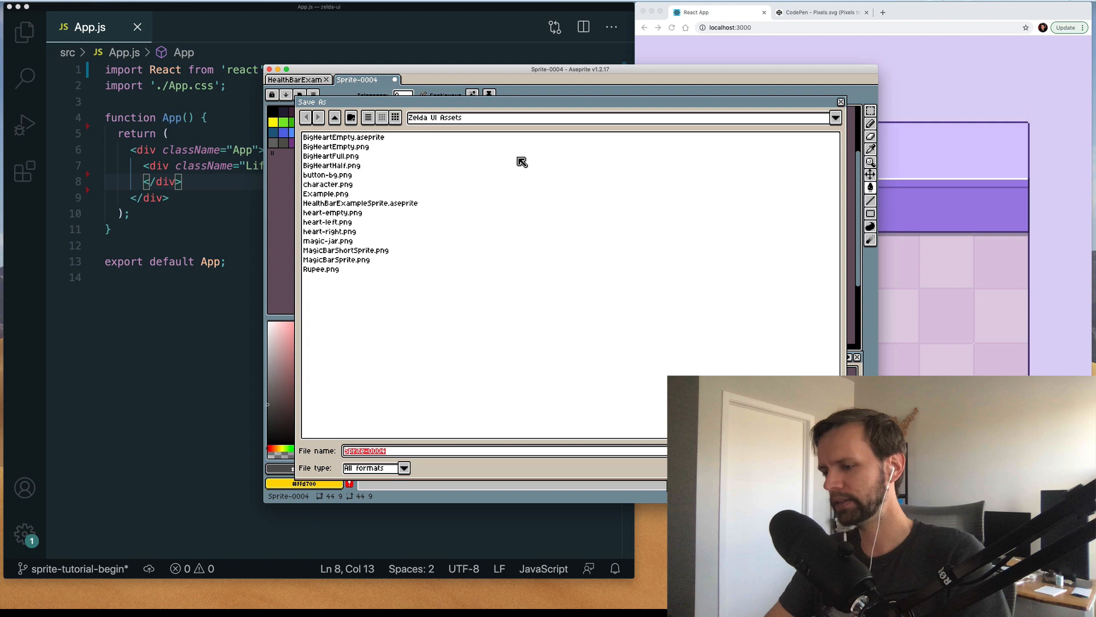
Step: Name the empty life bar sprite LifebarExample.png and save it as PNG
type("Lifebar.")
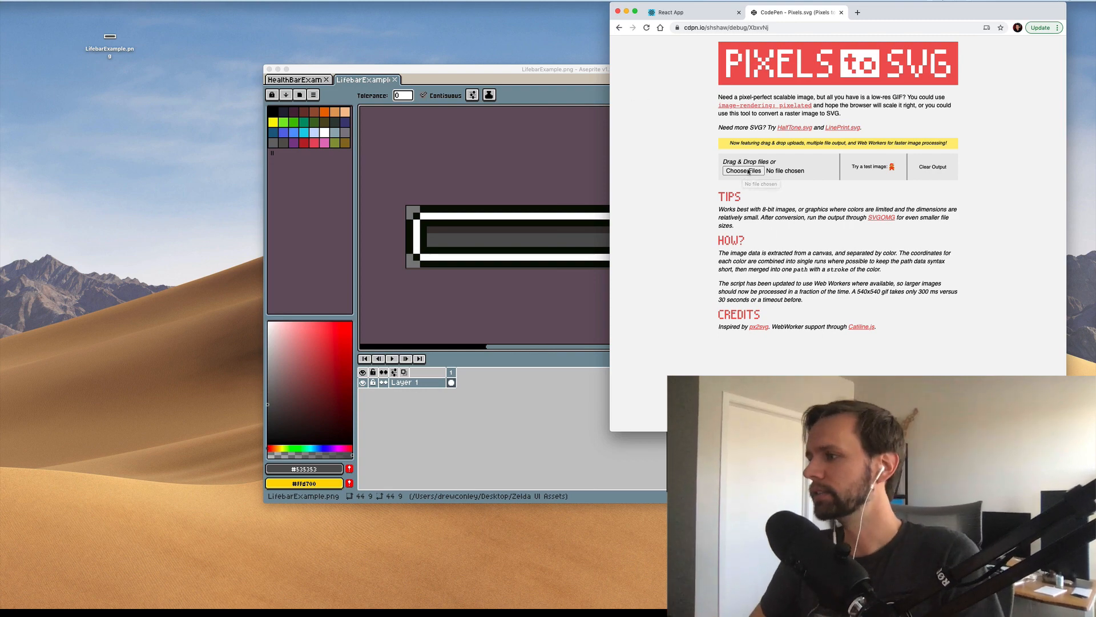
Step: Drop LifebarExample.png onto the pen's Drag & Drop files area
left_click_drag(108, 39, 811, 201)
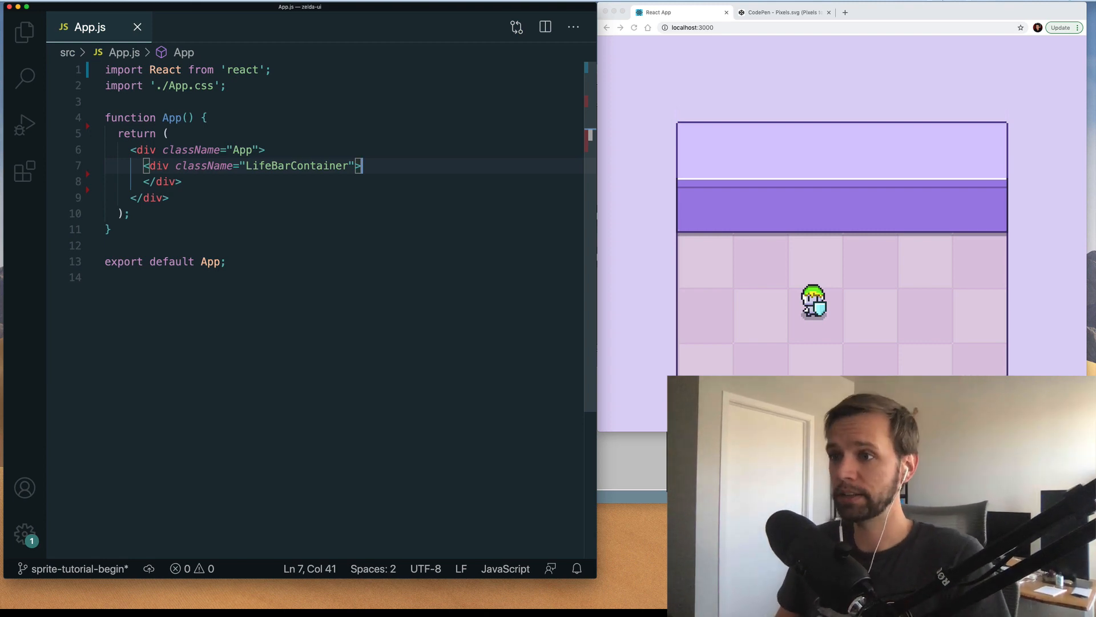
Step: Add import Lifebar from './Lifebar' below the React import in App.js
key("Enter")
type("import Lifebar ")
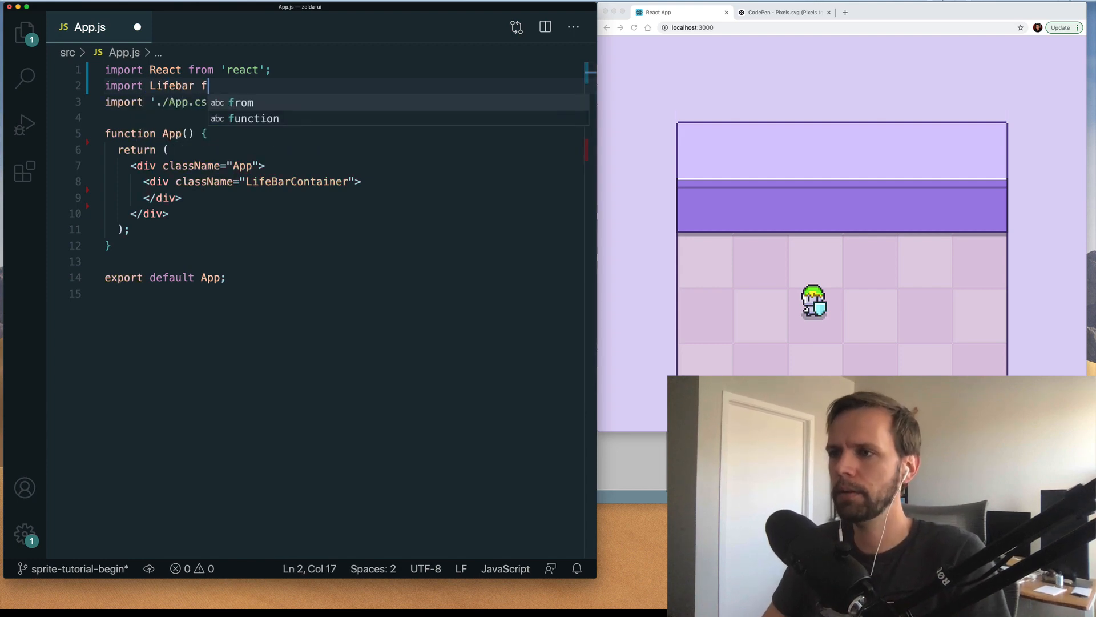
type("from './L")
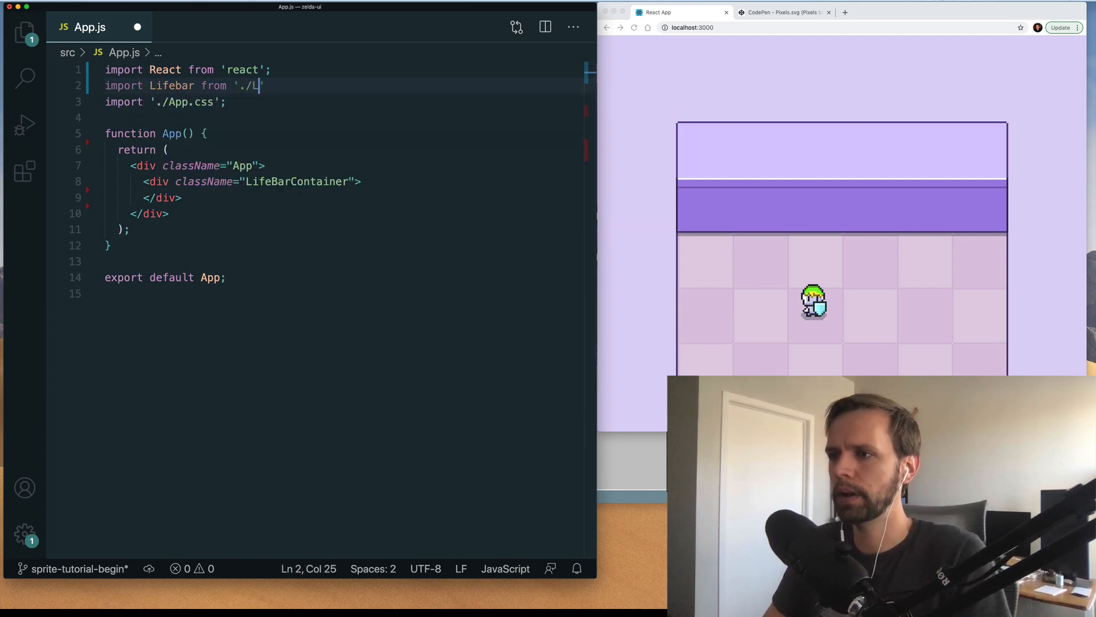
type("ifebar'")
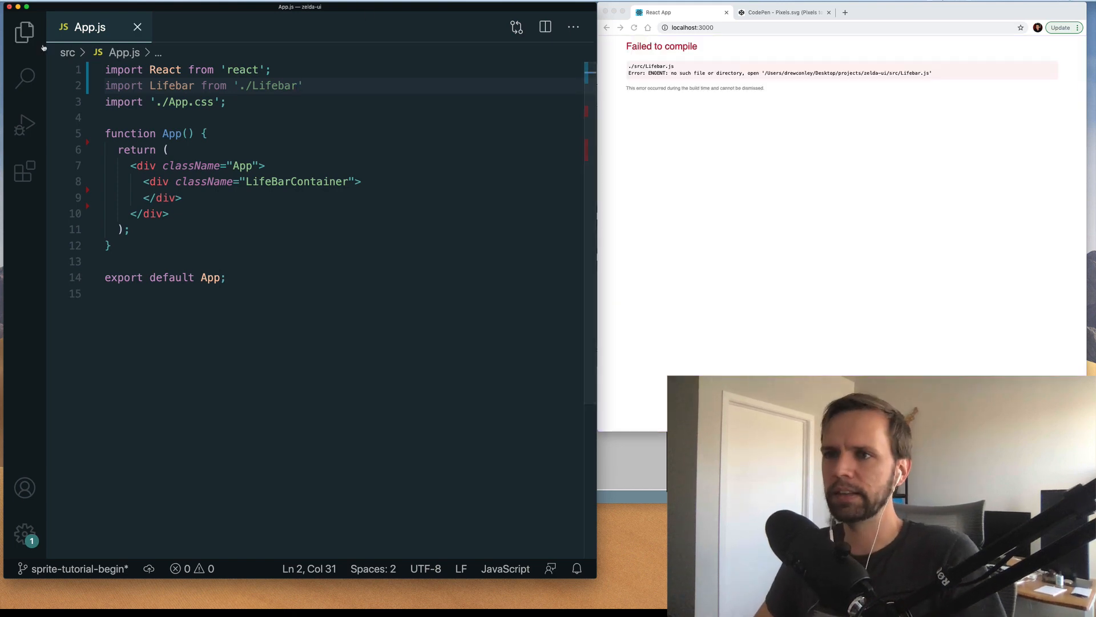
Step: Create src/Lifebar.js, a default-exported arrow component returning the pasted life bar SVG
right_click(84, 111)
type("Lifebar.js")
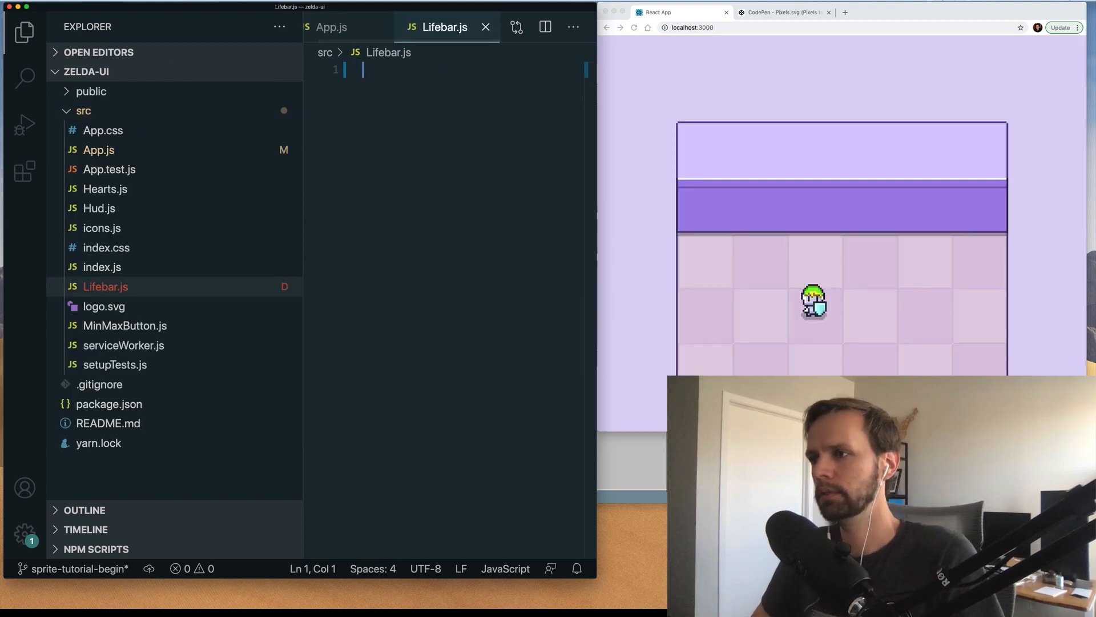
left_click(24, 32)
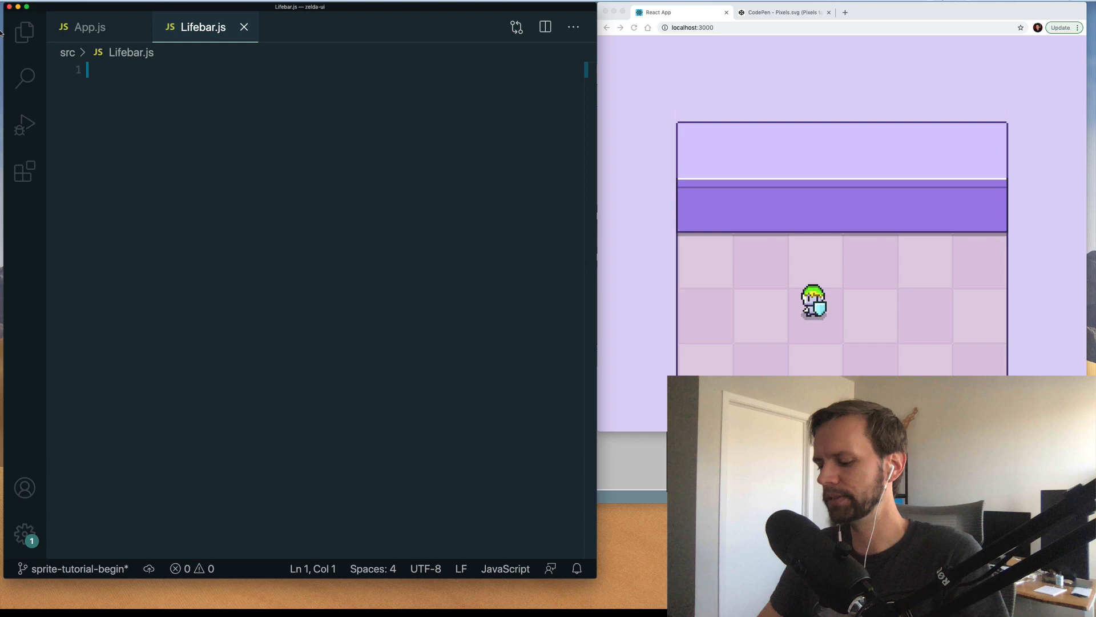
type("ex")
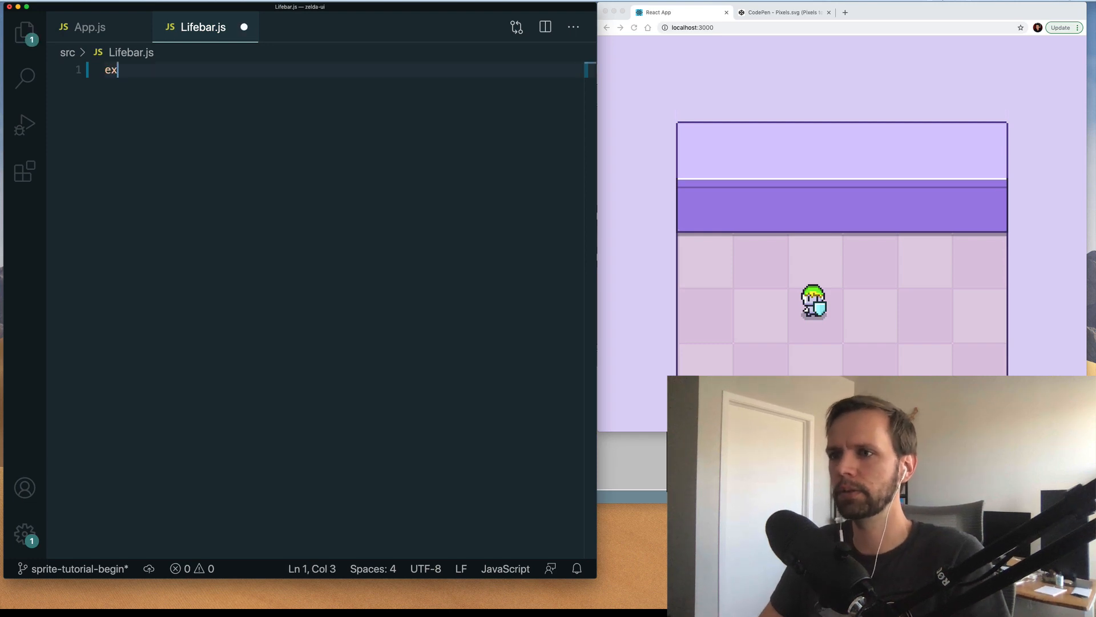
type("import React from \"react\";")
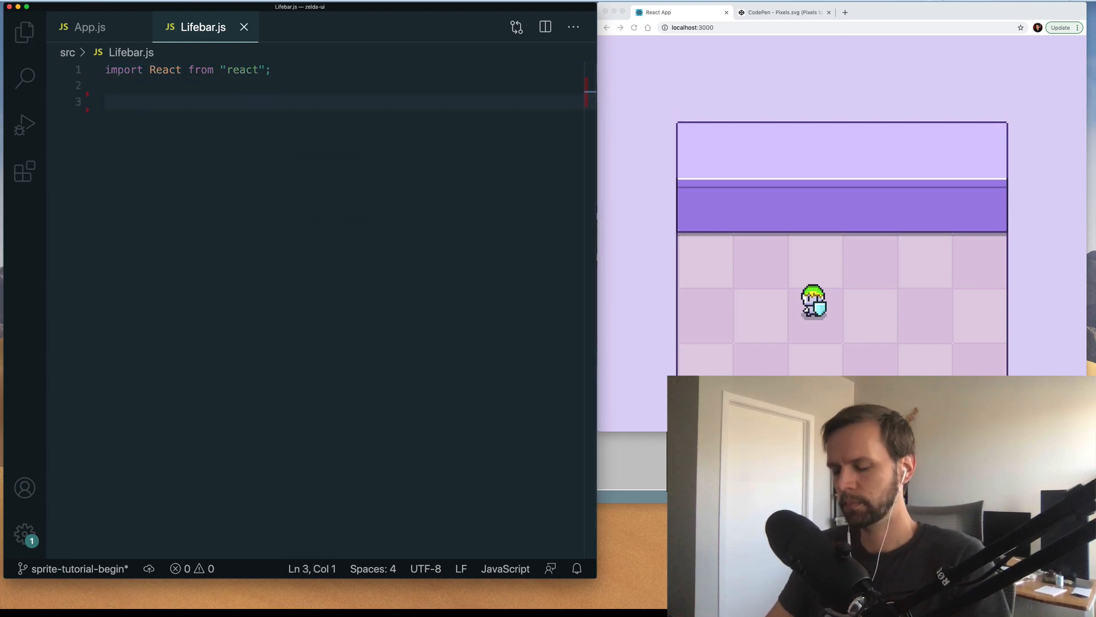
type("export default () => {")
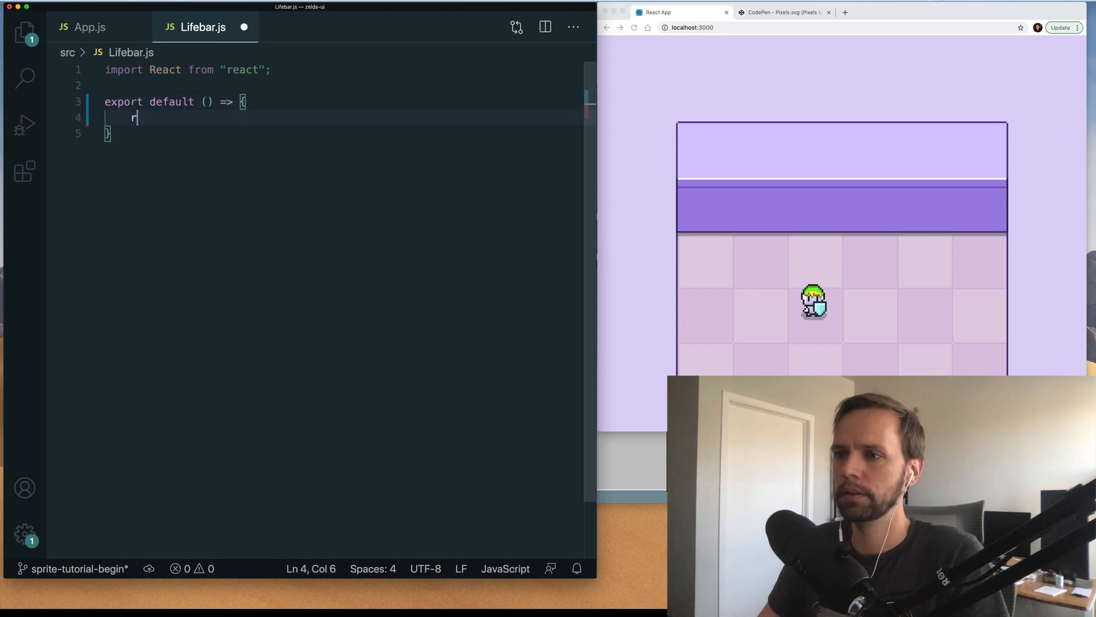
type("return (")
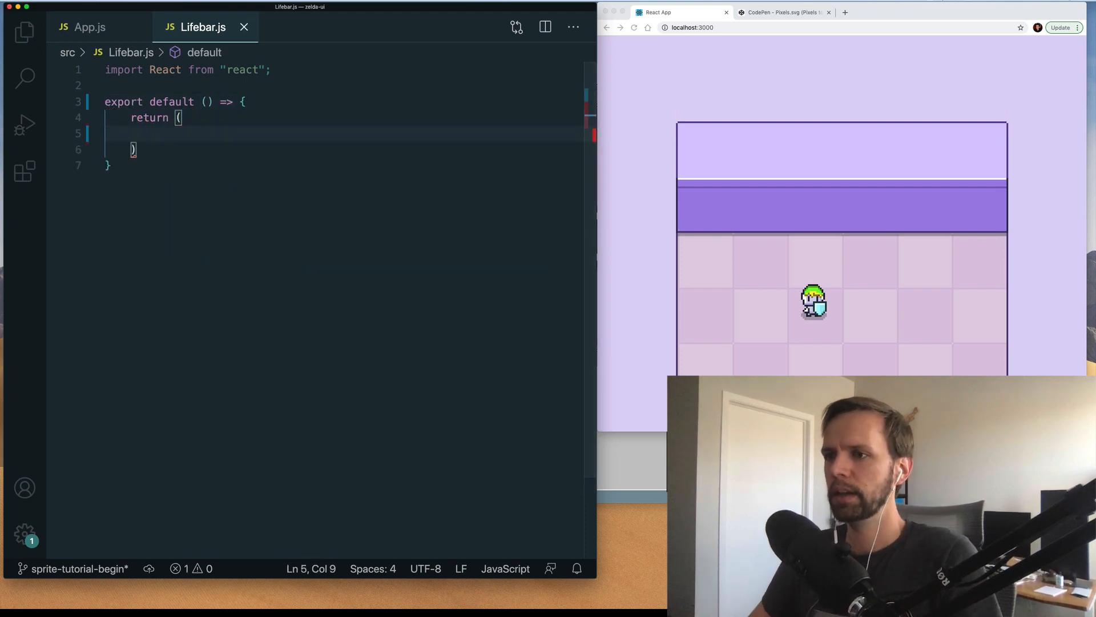
left_click(783, 12)
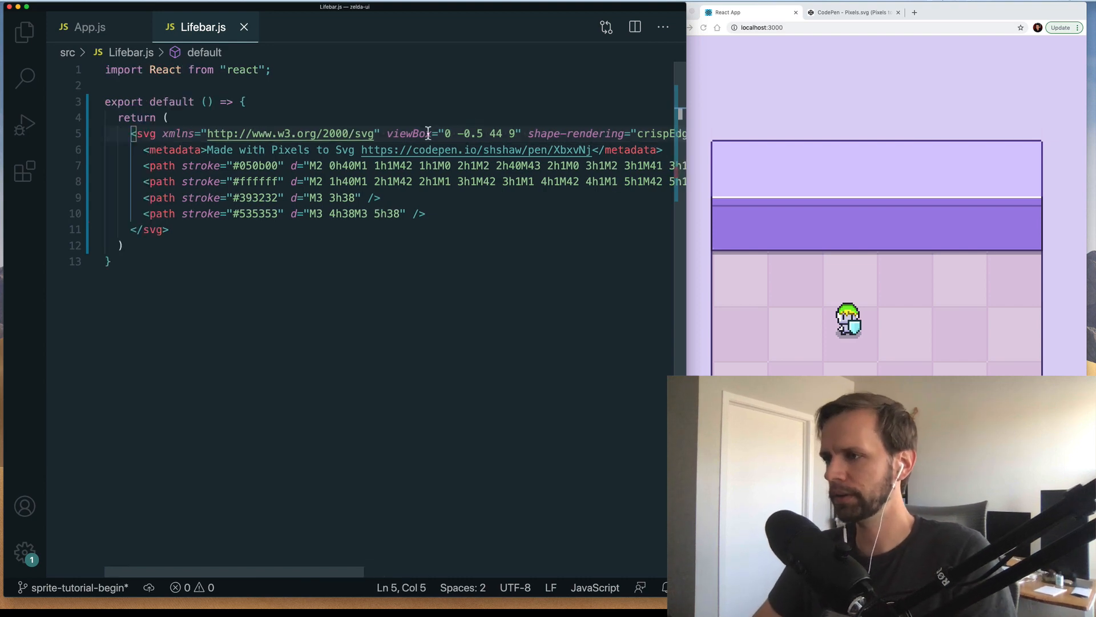
mouse_move(417, 133)
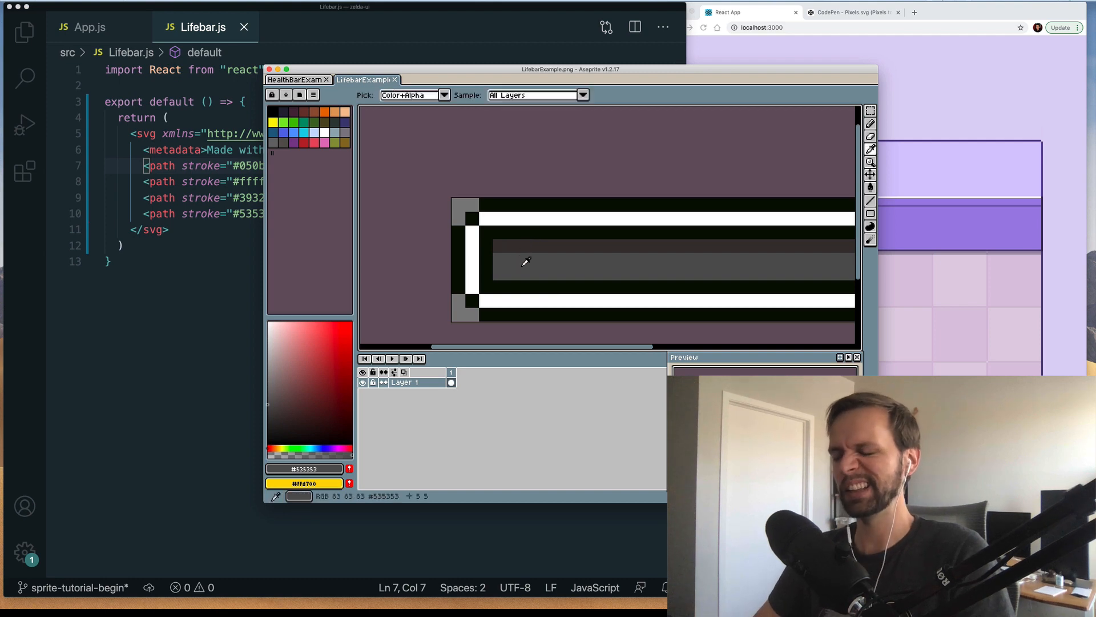
mouse_move(523, 255)
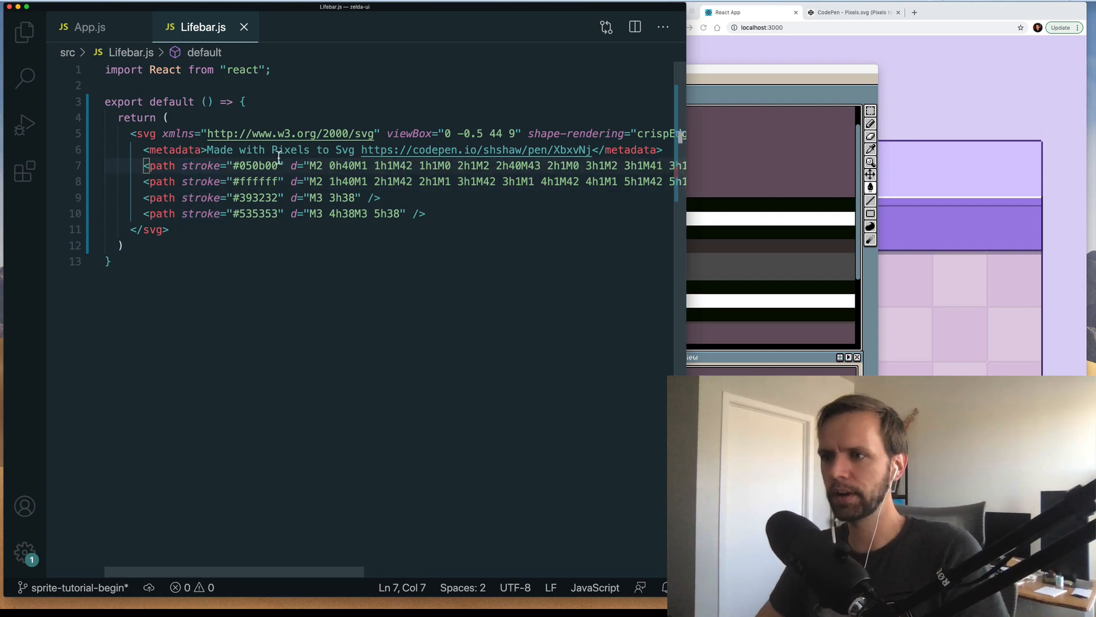
double_click(258, 165)
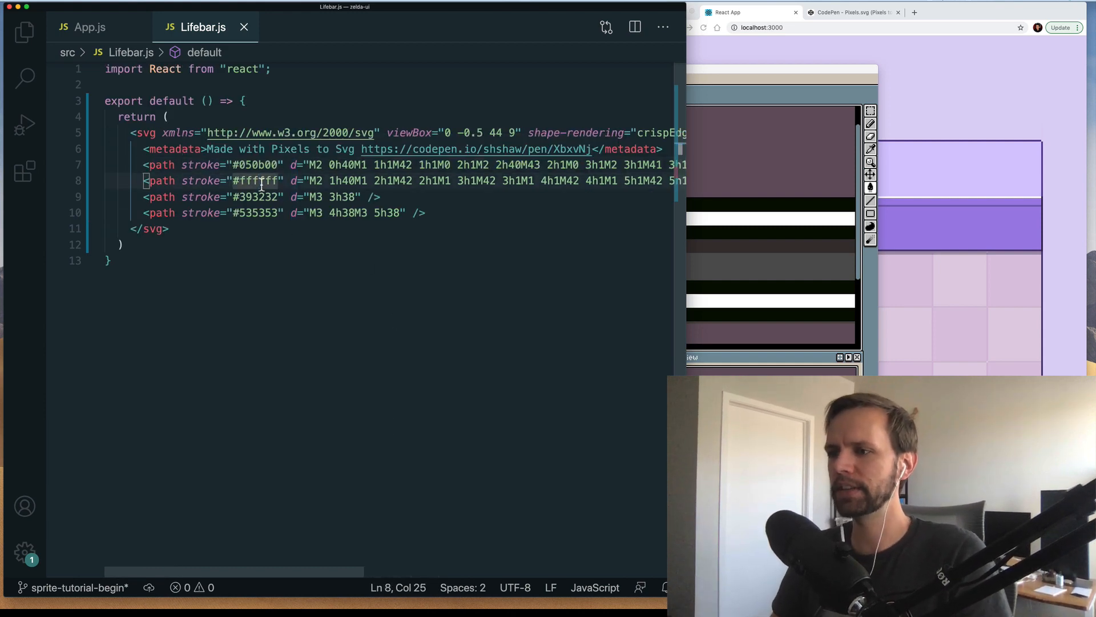
left_click(254, 197)
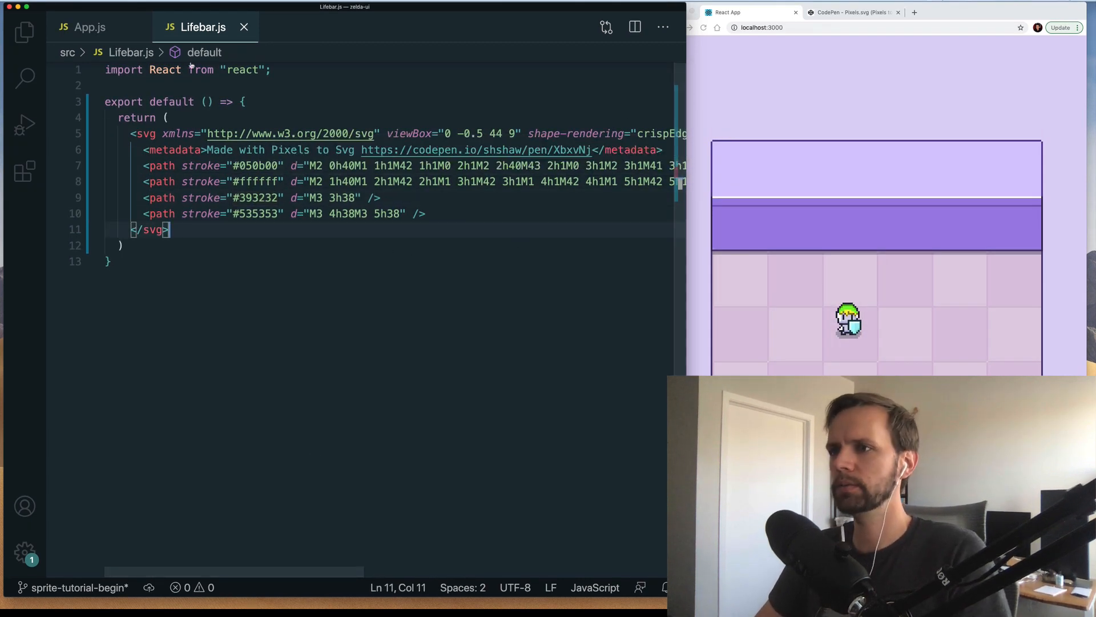
Step: Put <Lifebar /> inside the LifeBarContainer div in App.js
left_click(89, 27)
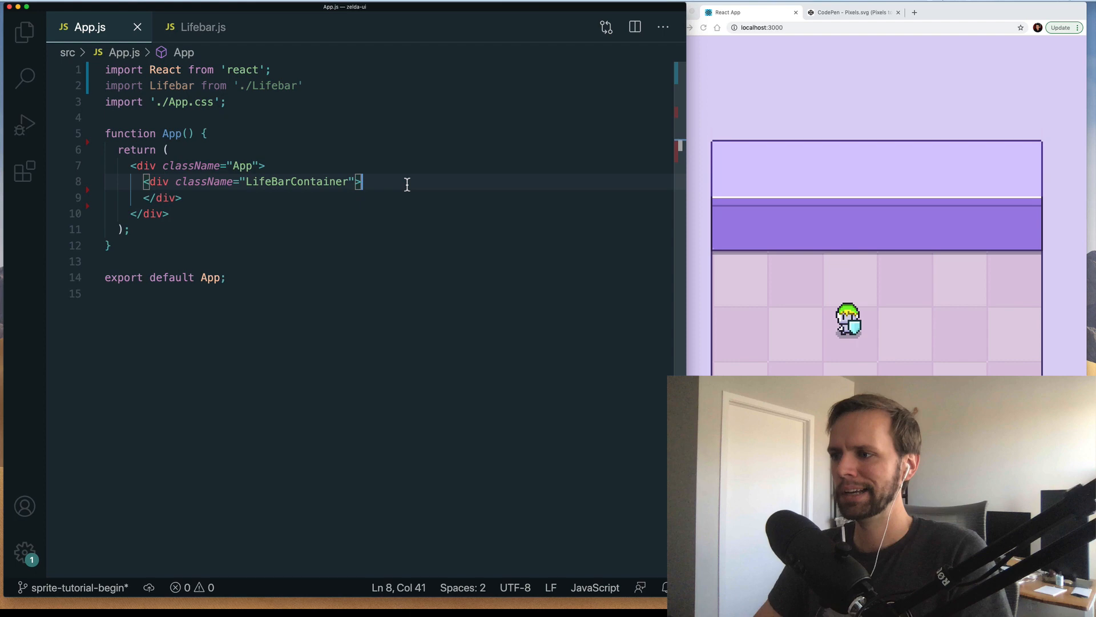
type("<Lifebar")
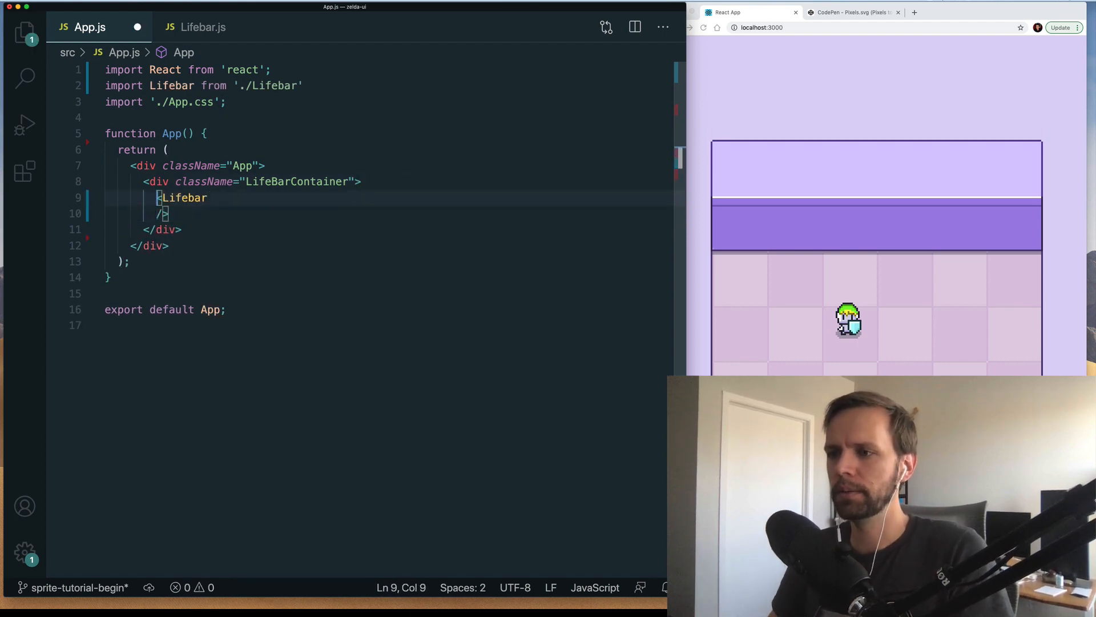
key("Enter")
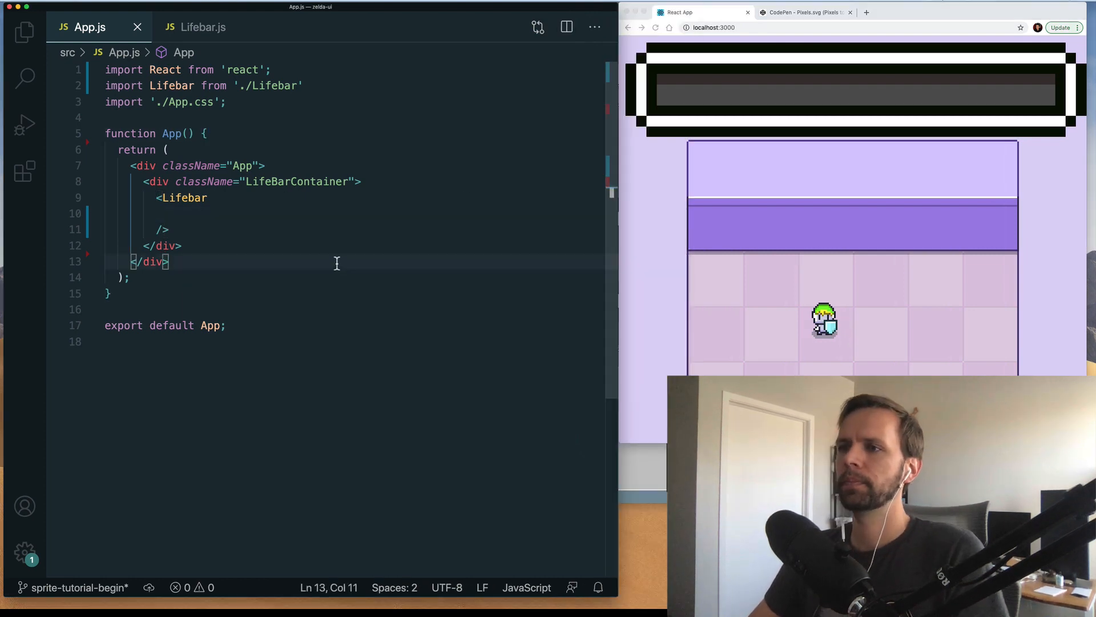
Step: Add width={14*44} to the svg opening tag in Lifebar.js
left_click(203, 27)
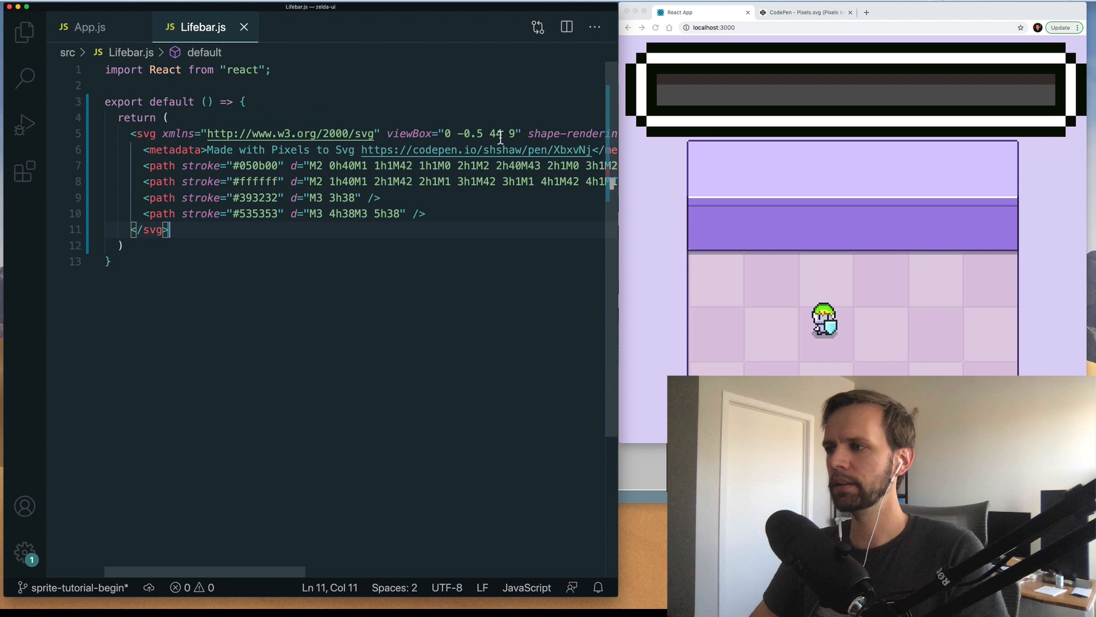
left_click_drag(389, 134, 519, 134)
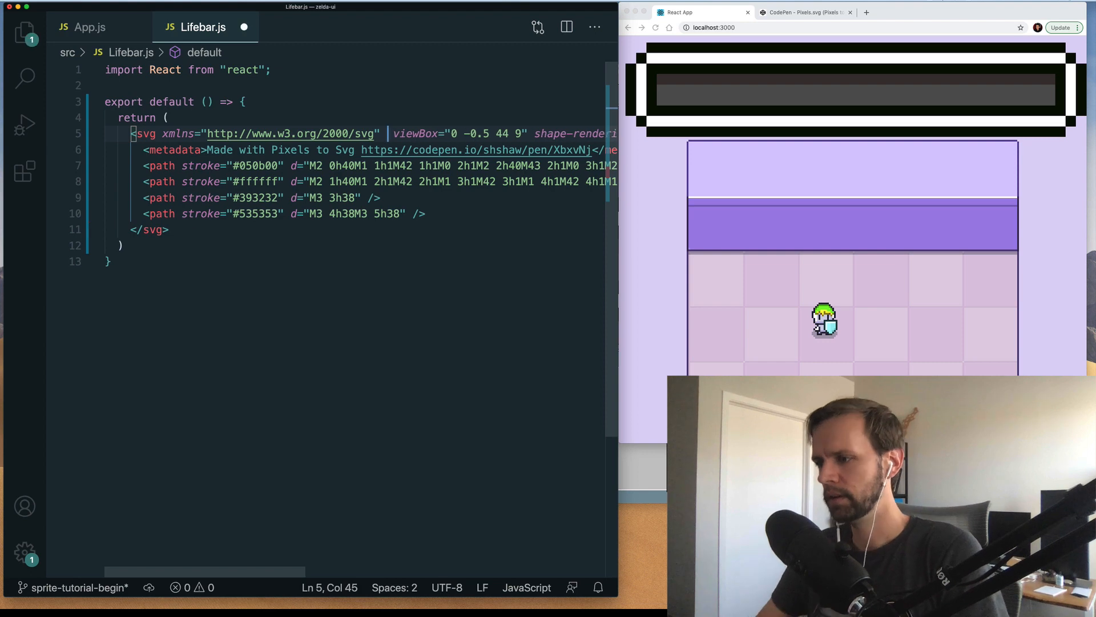
type("width=")
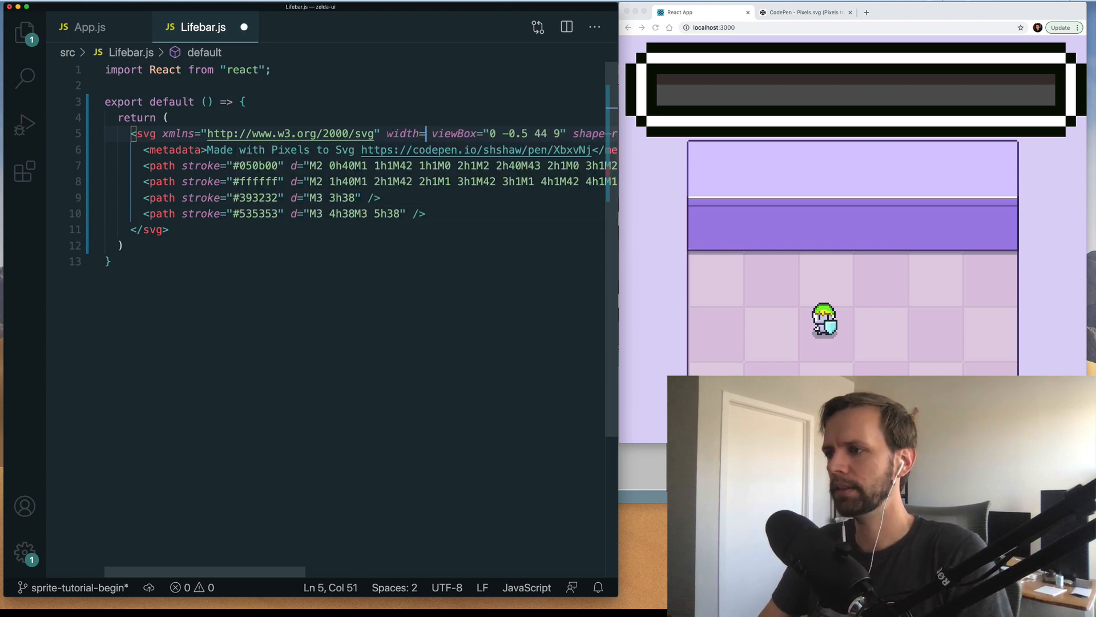
type("{}")
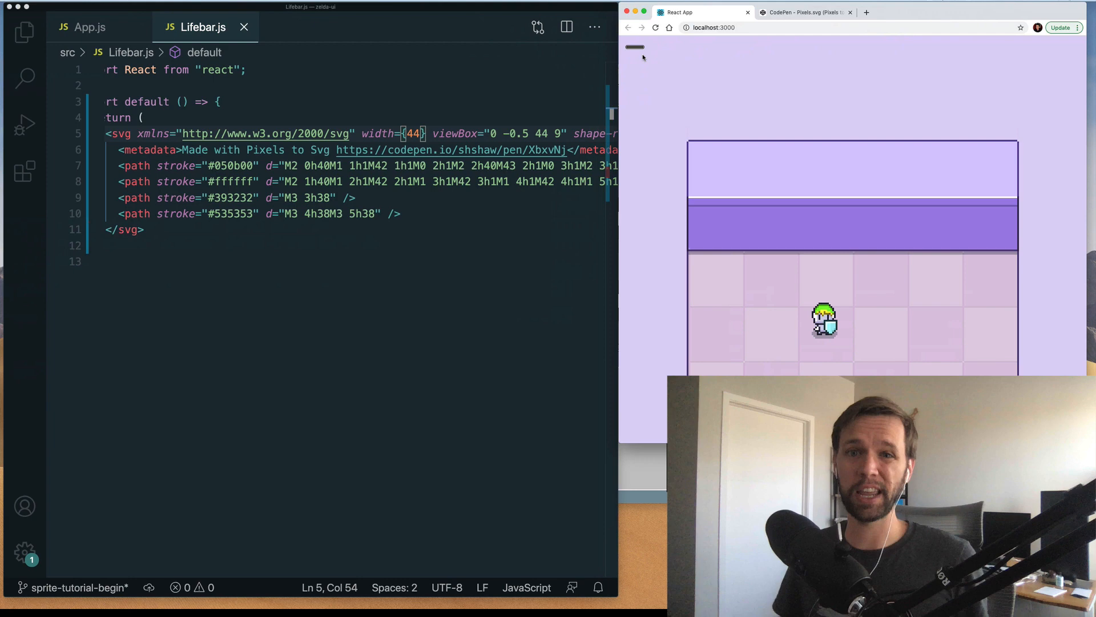
mouse_move(408, 129)
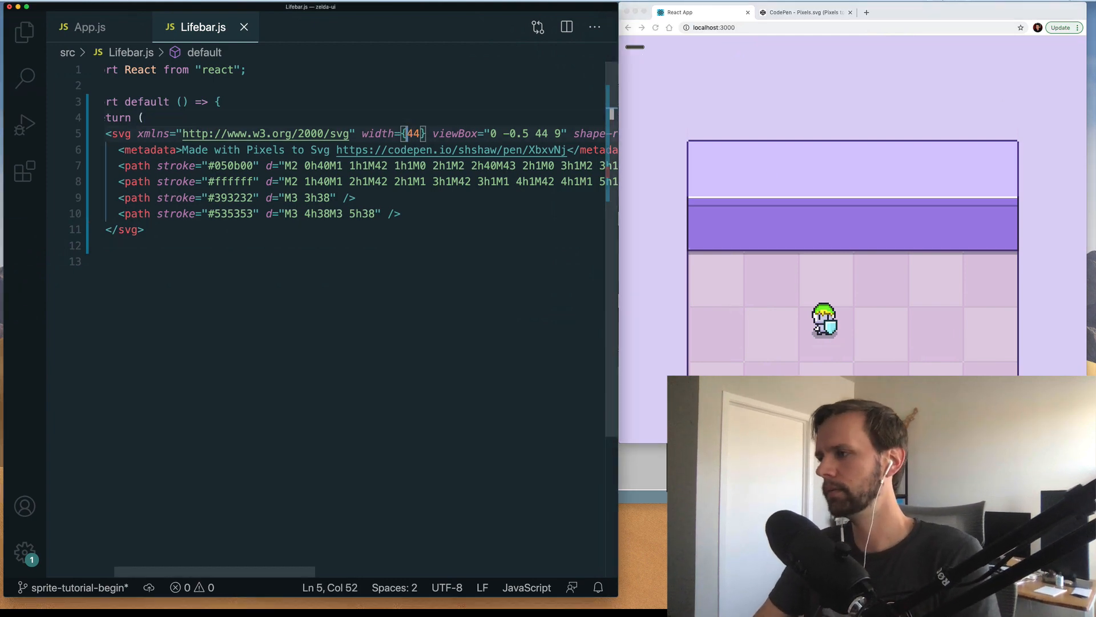
type("4*")
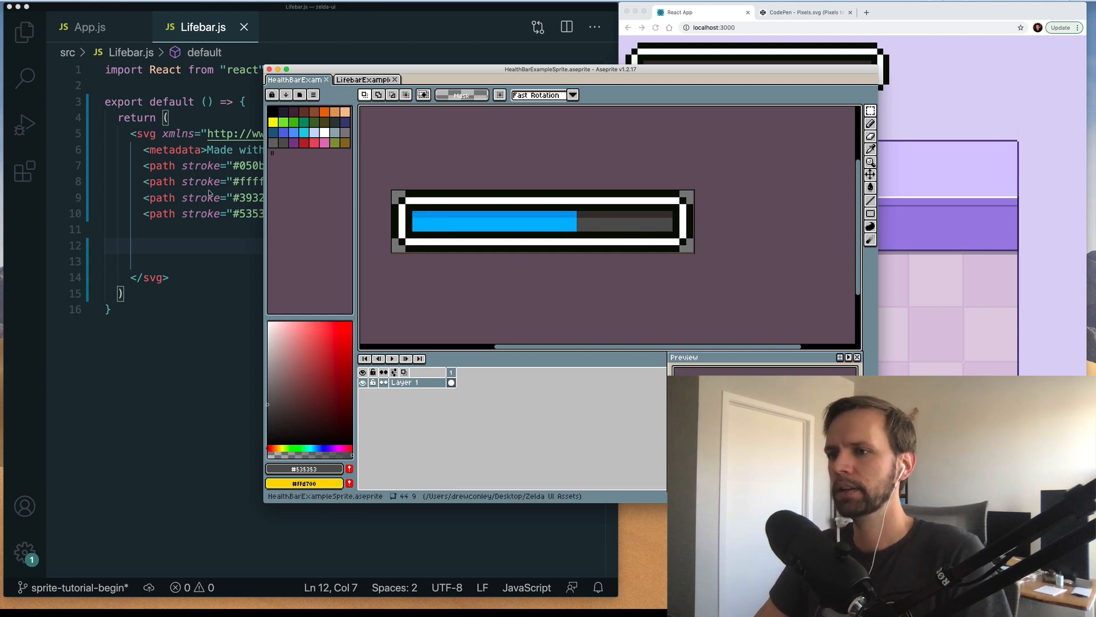
Step: Add a cyan rect with x 3, y 2, width 38, height 3 inside the SVG
type("<rect")
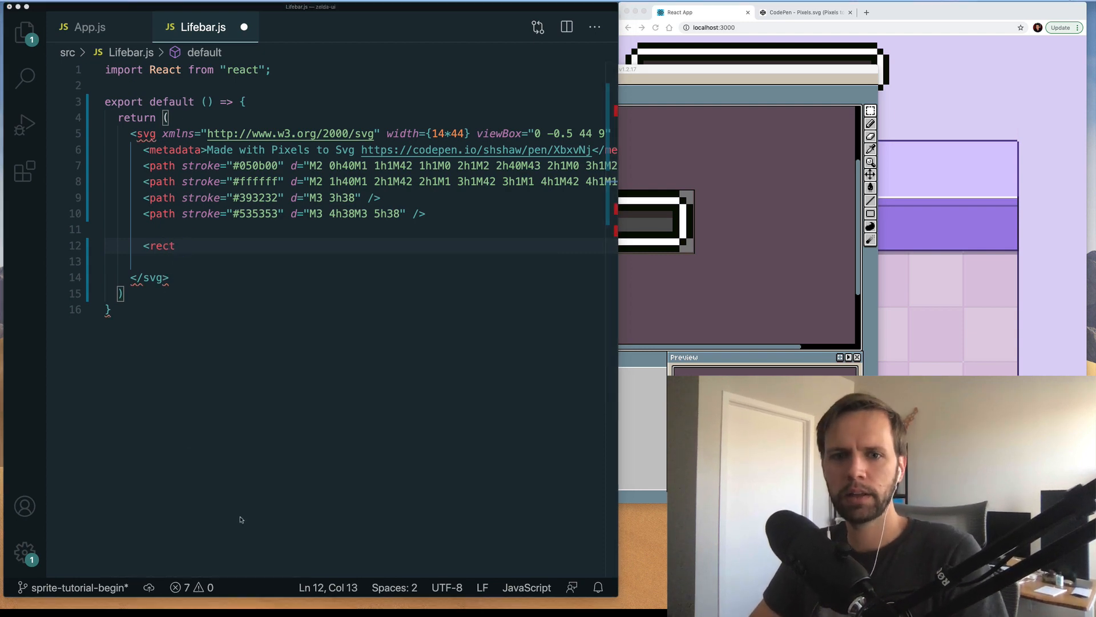
type("fil")
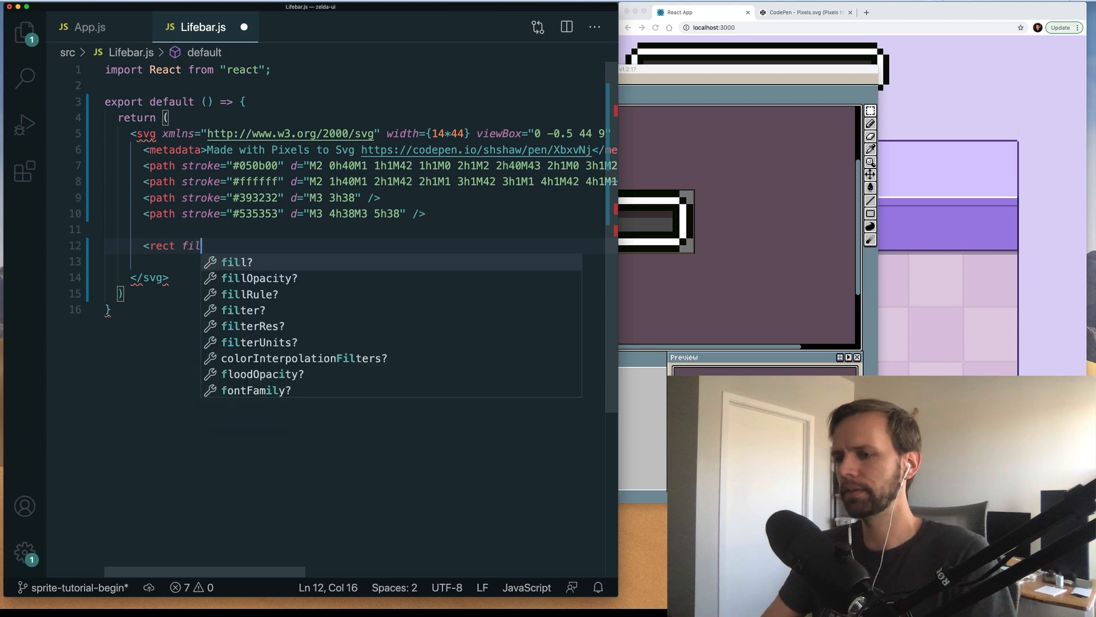
type("l=\"cyan\" x=3")
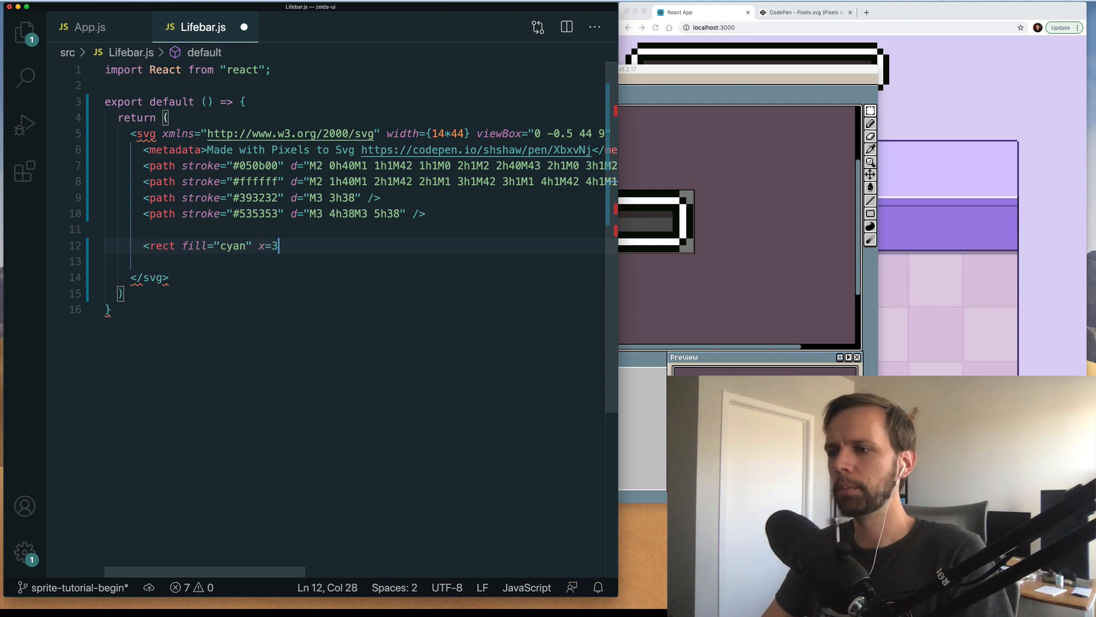
type("{3}")
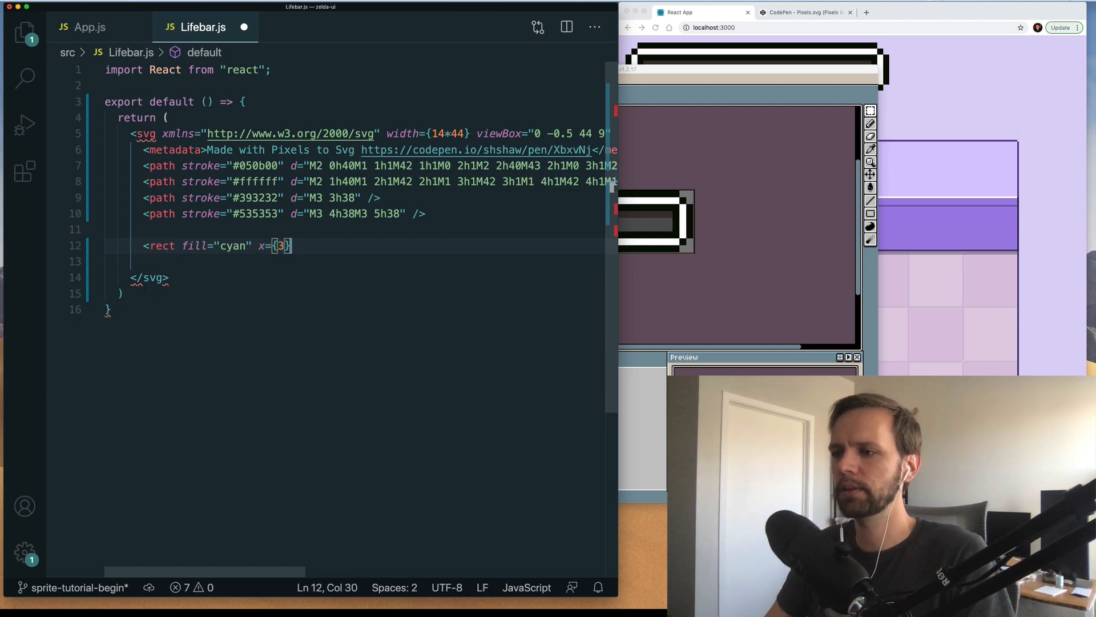
type("y={2}")
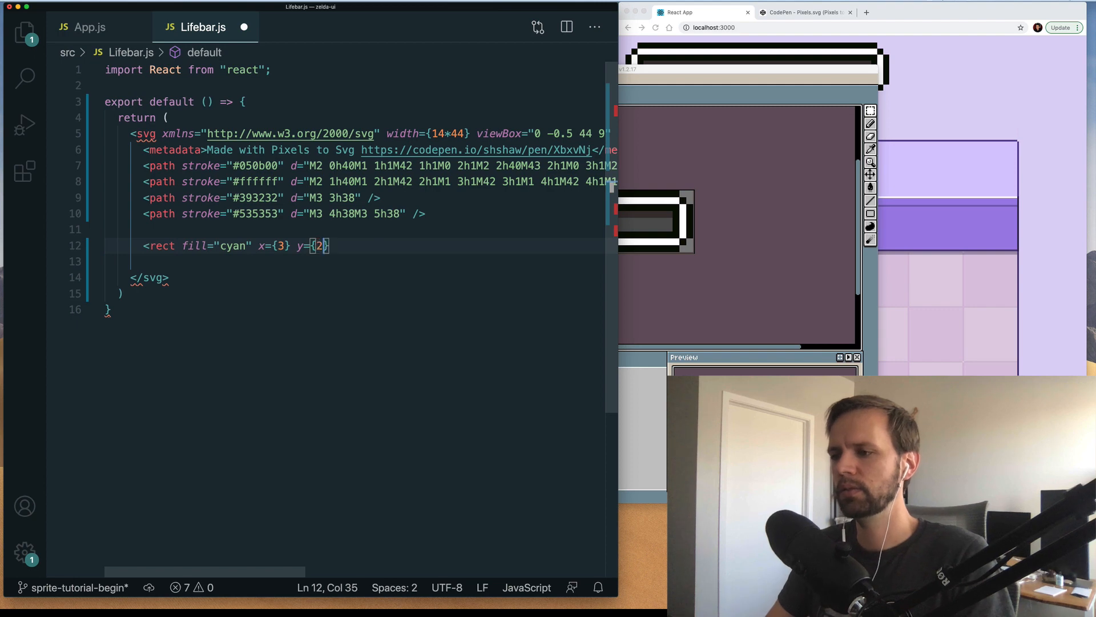
type("width={")
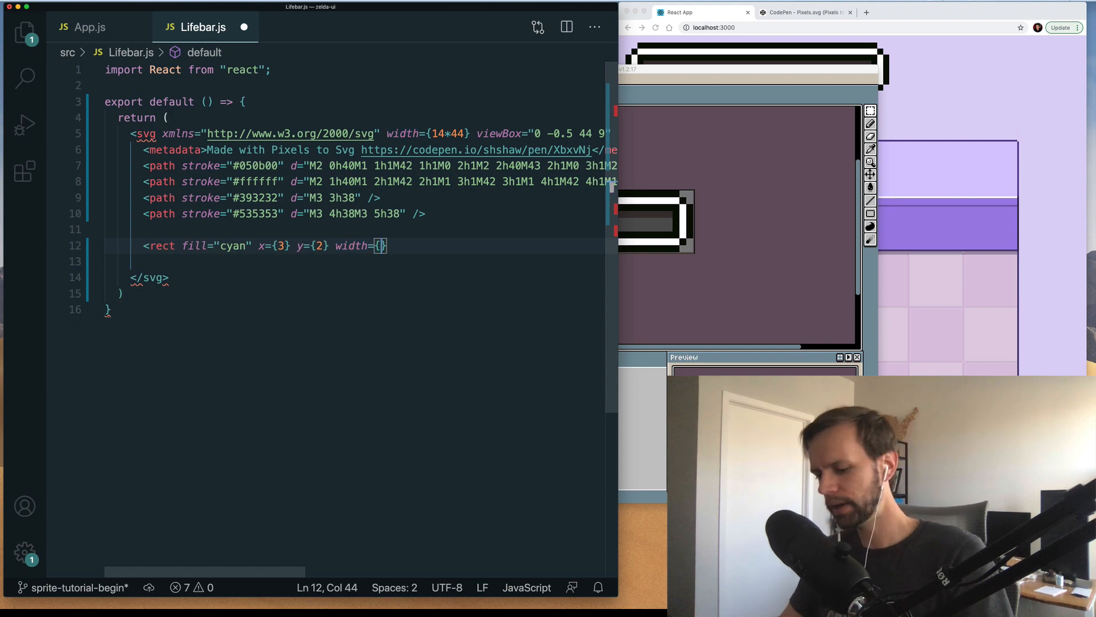
type("38")
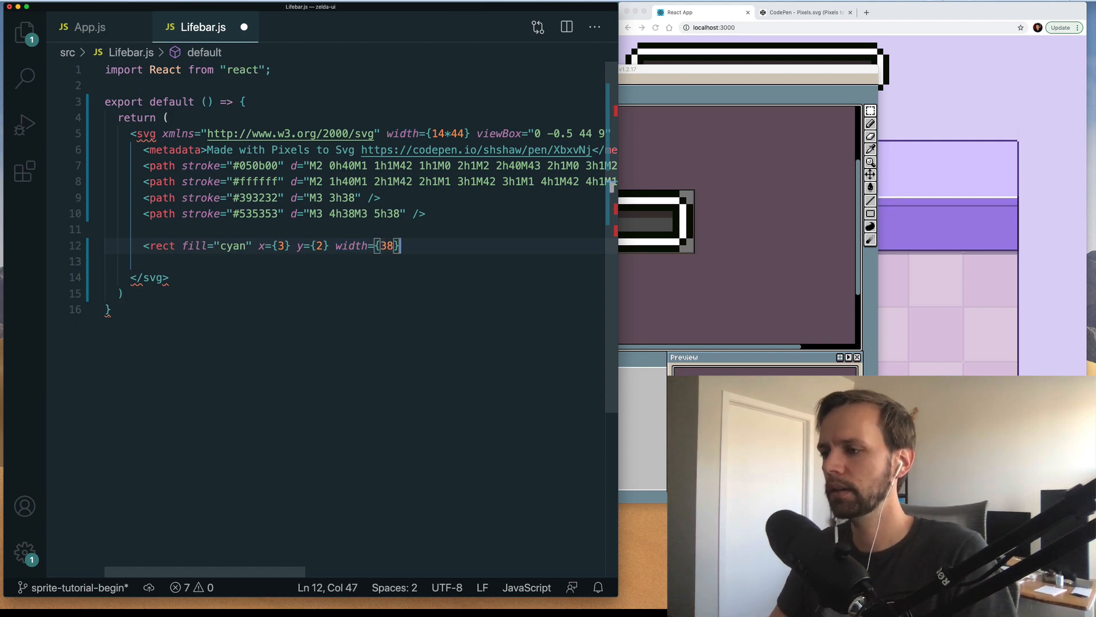
type("height=")
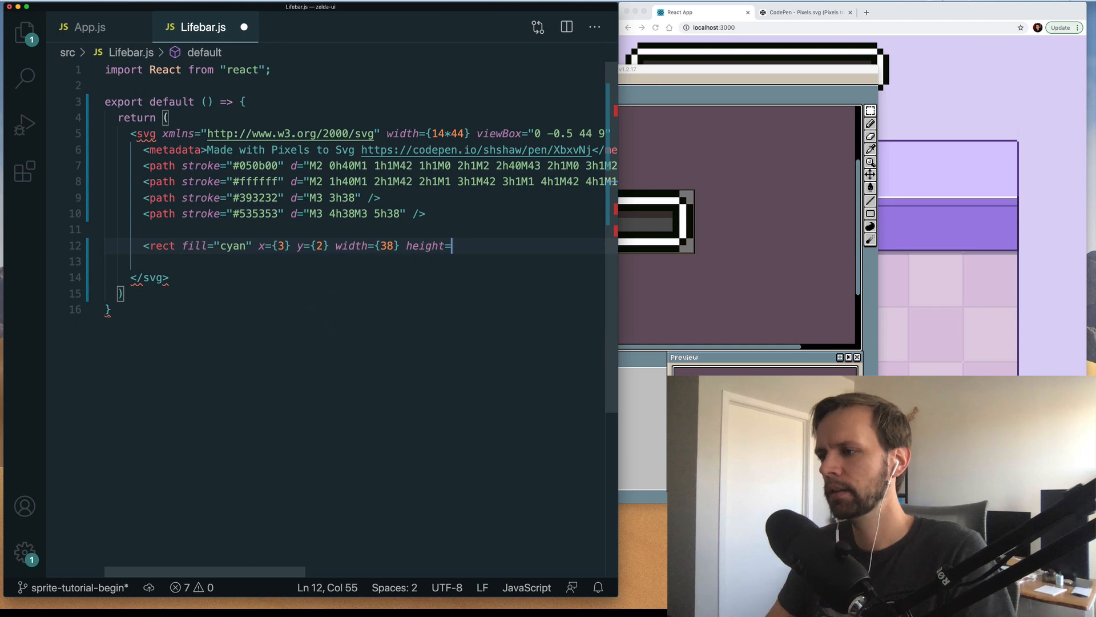
type("{3}")
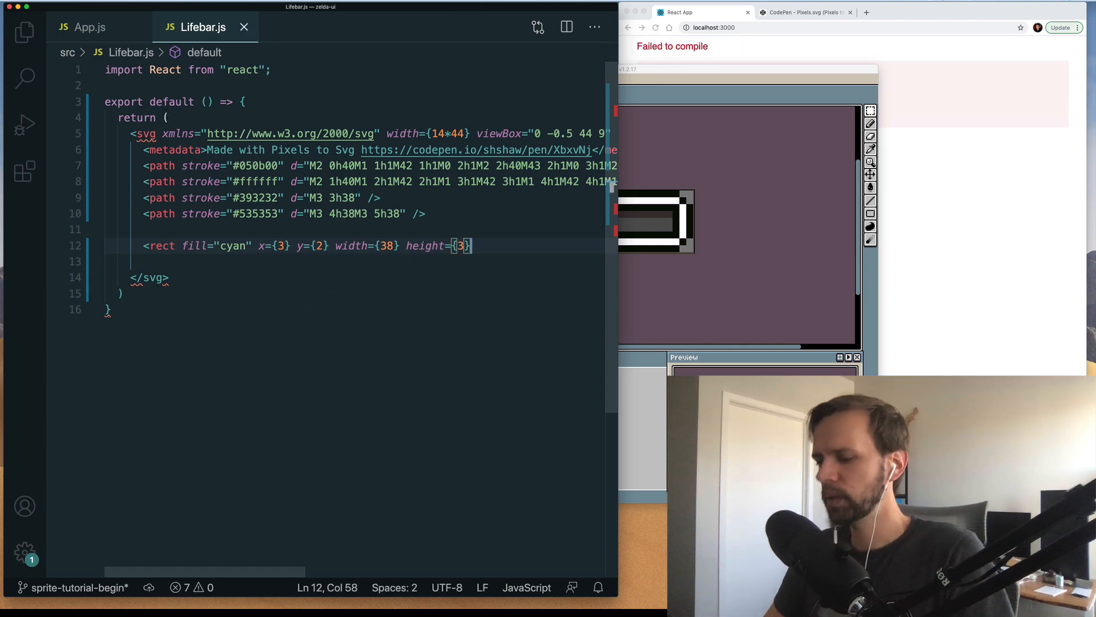
type("/>")
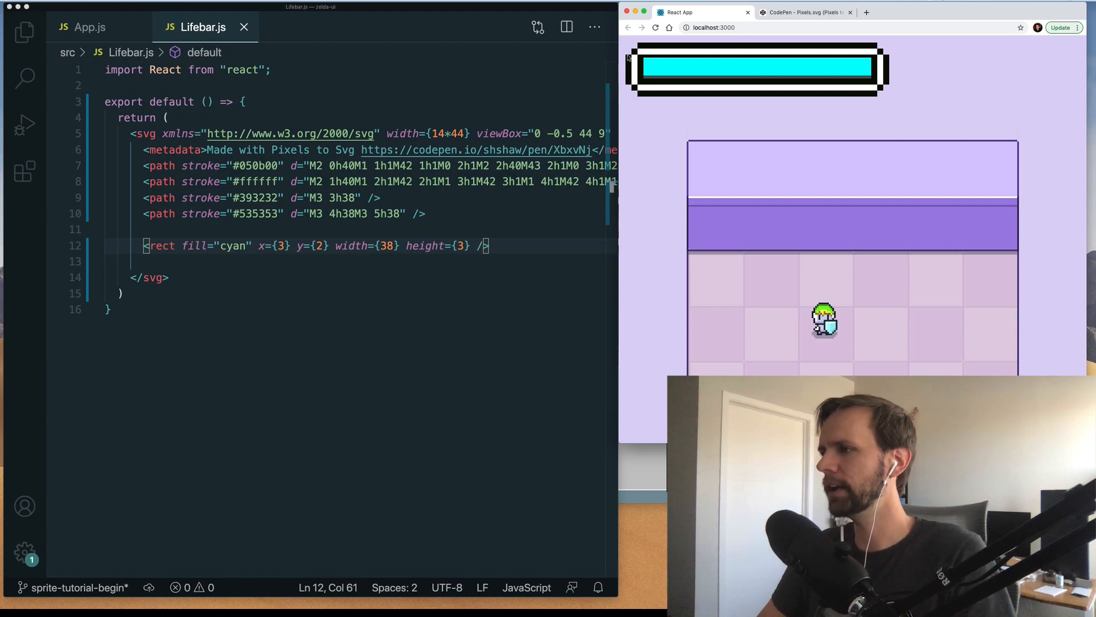
mouse_move(825, 82)
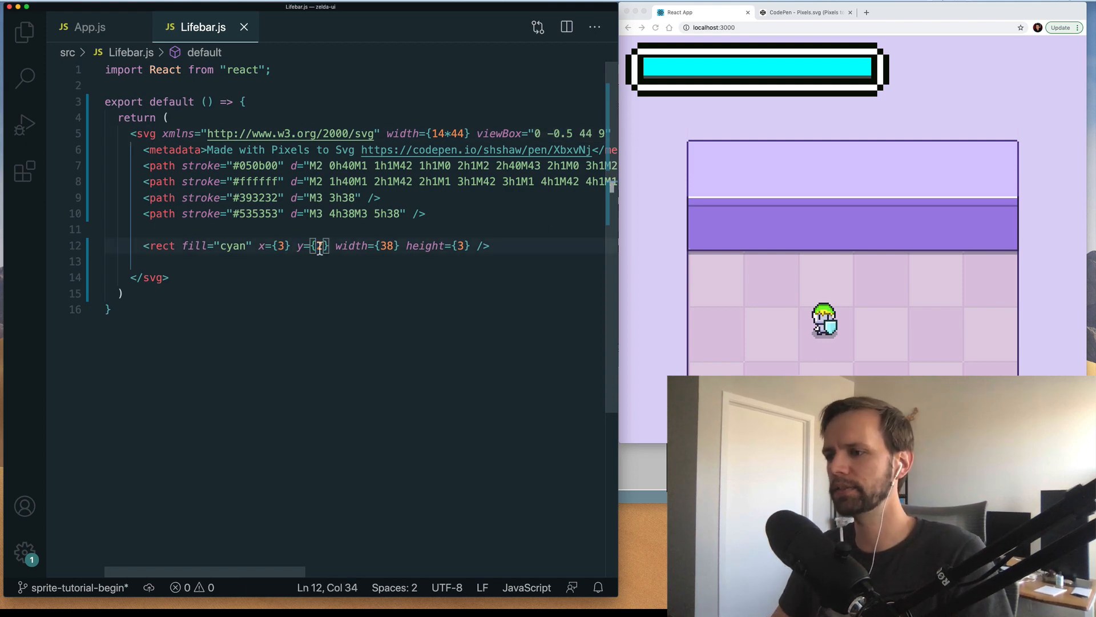
Step: Set the rect's y to 2.5, test width 20, then restore width 38
type("2")
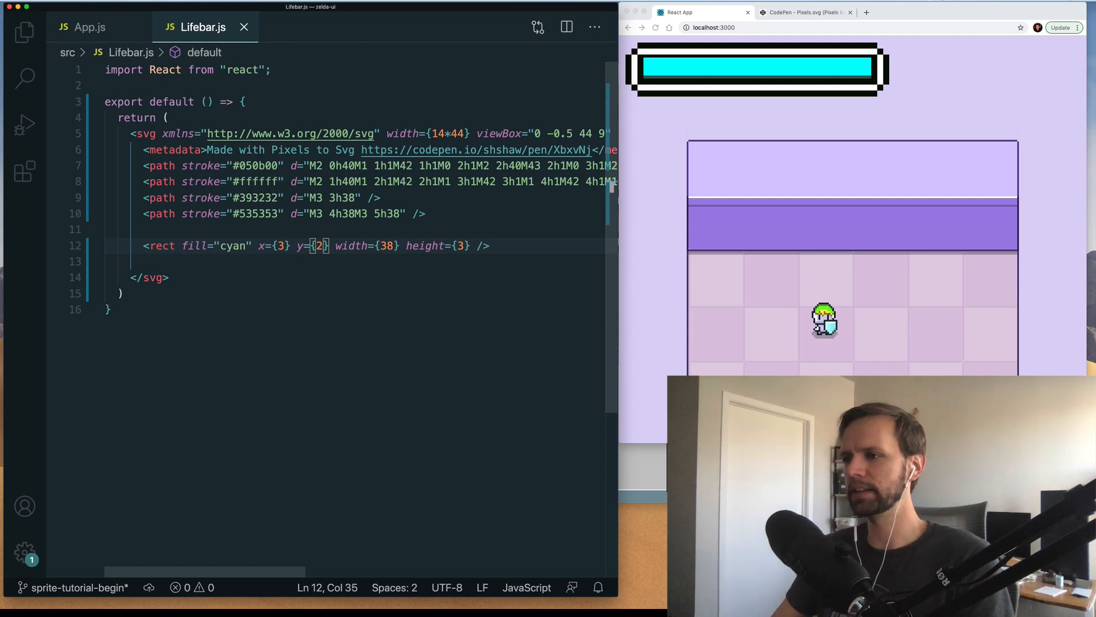
type(".5")
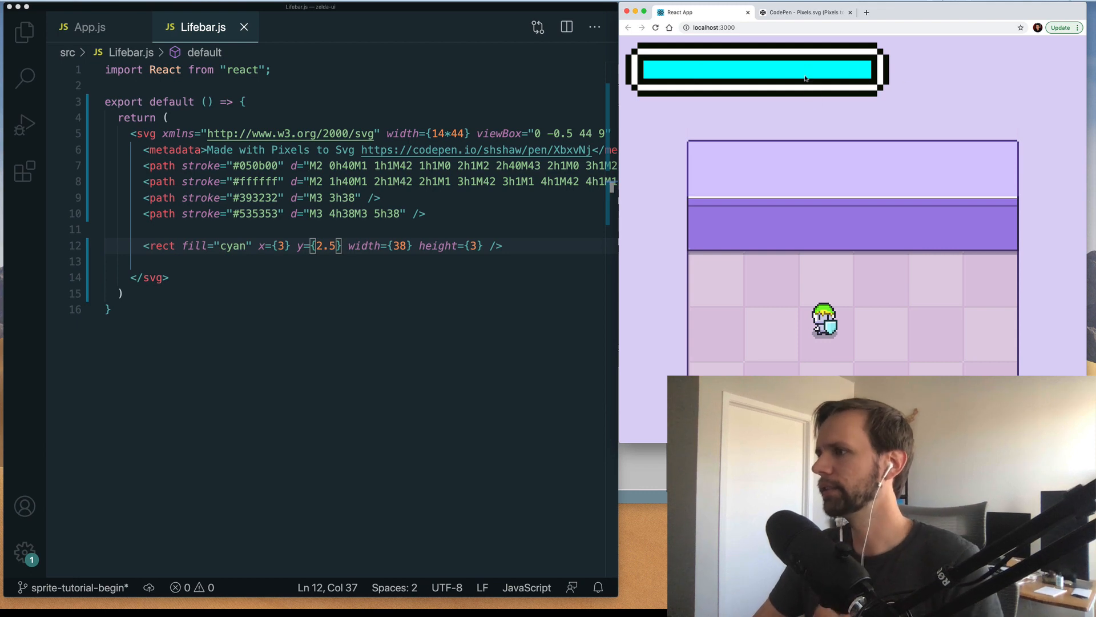
mouse_move(345, 373)
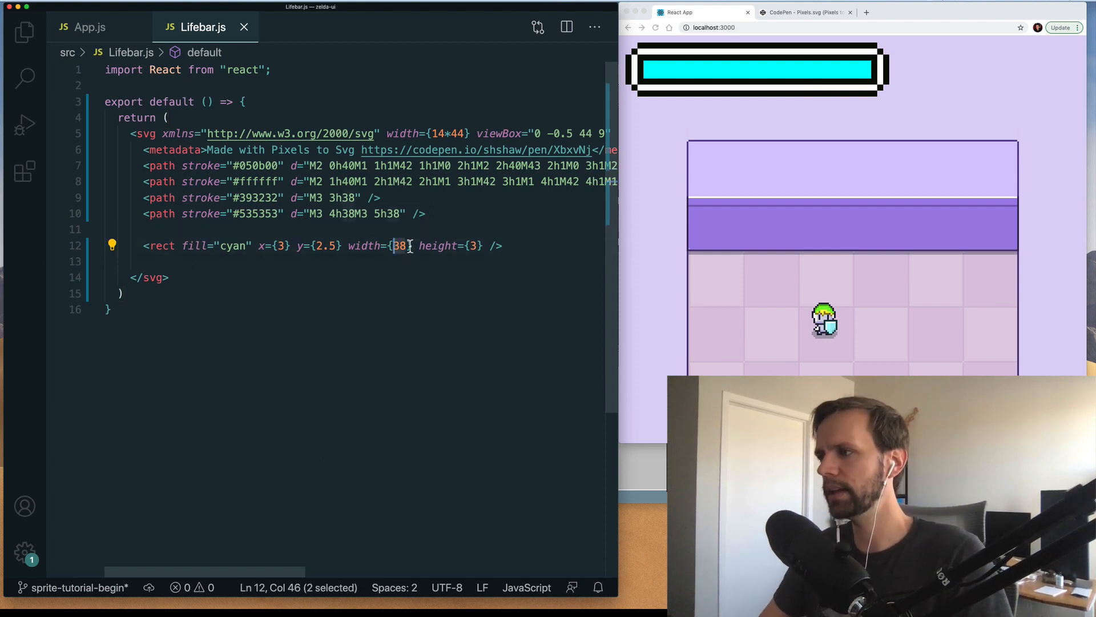
type("20")
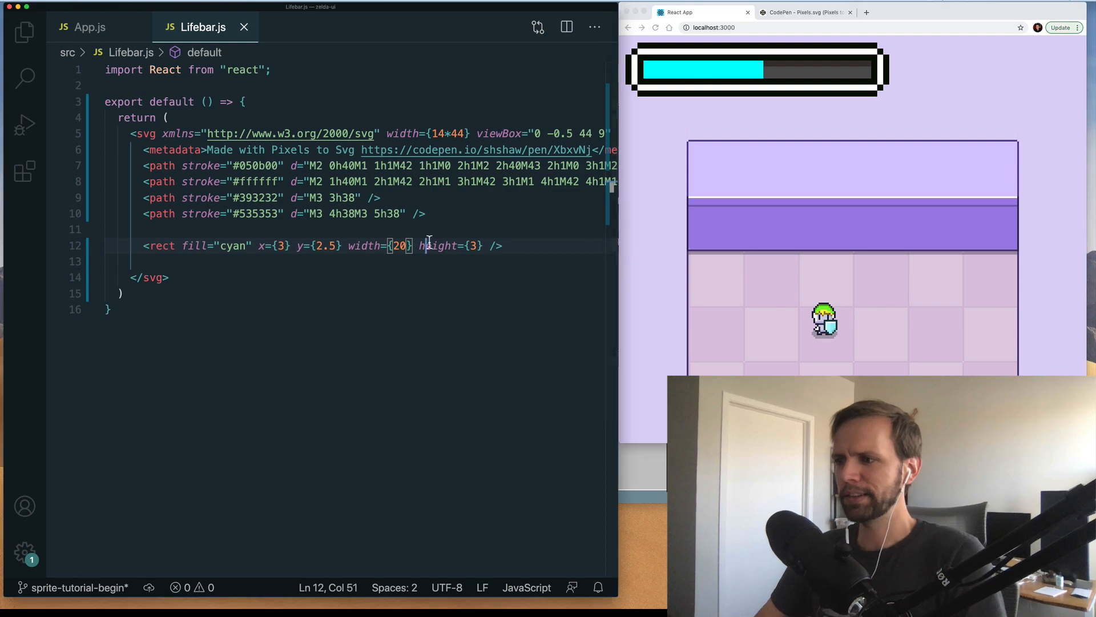
type("38")
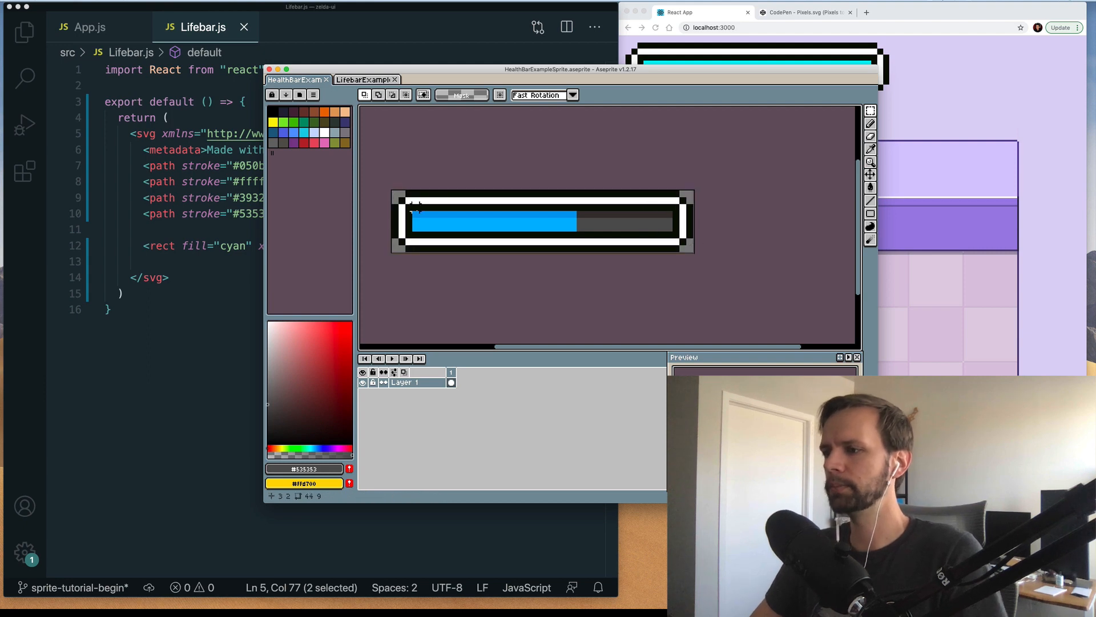
left_click_drag(419, 222, 664, 222)
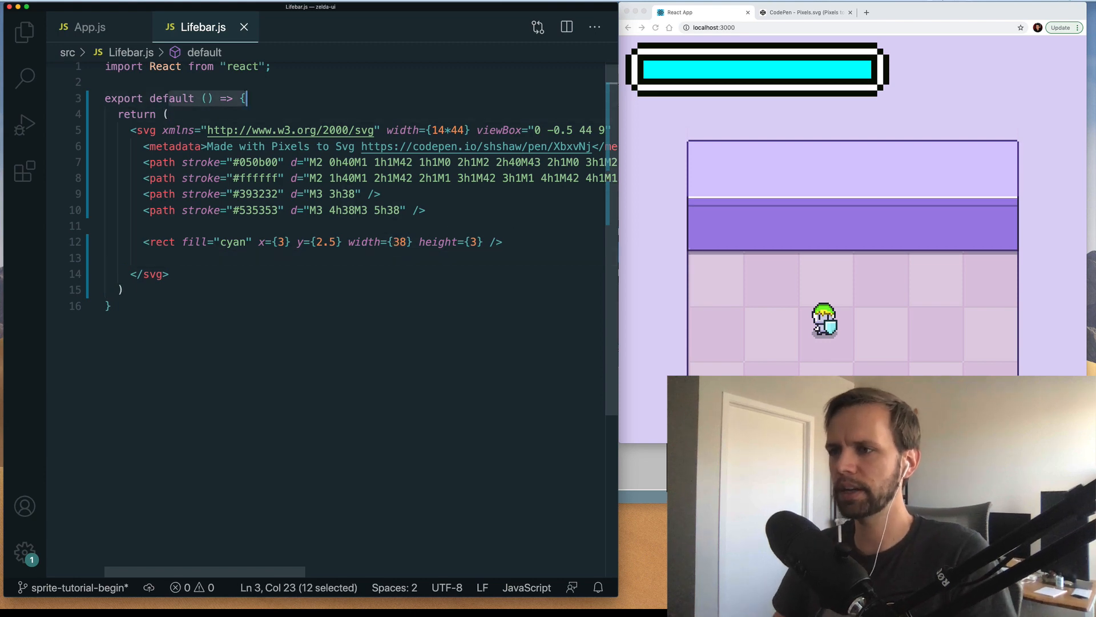
Step: Declare const fullWidth, current = 50 and max = 100 above the return in Lifebar.js
key("Enter")
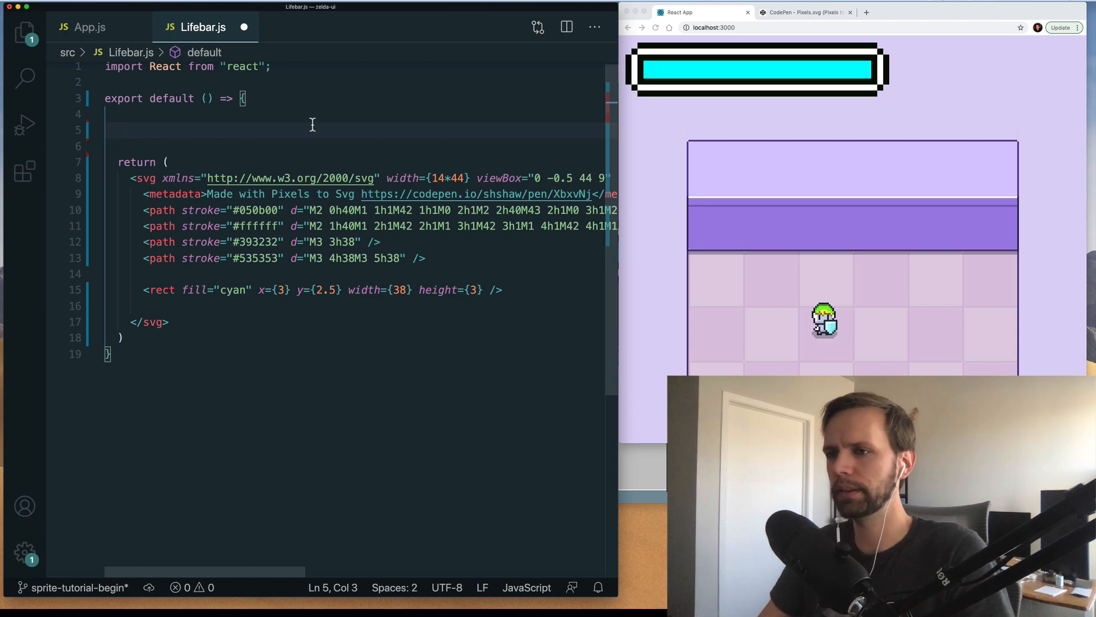
type("const fullWidth = 38;")
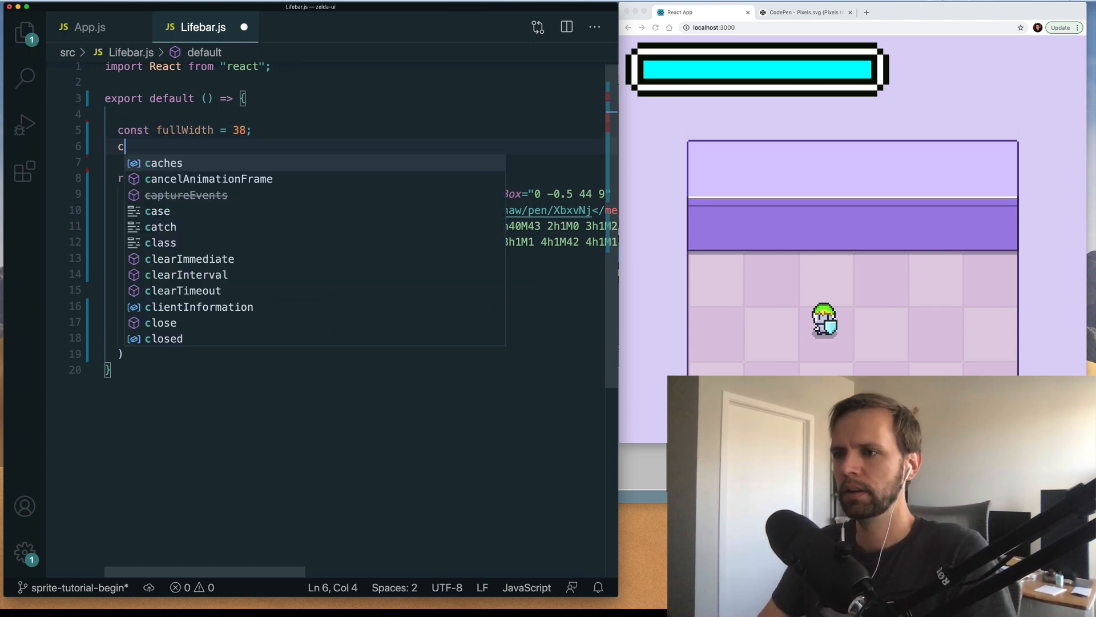
type("onst curre")
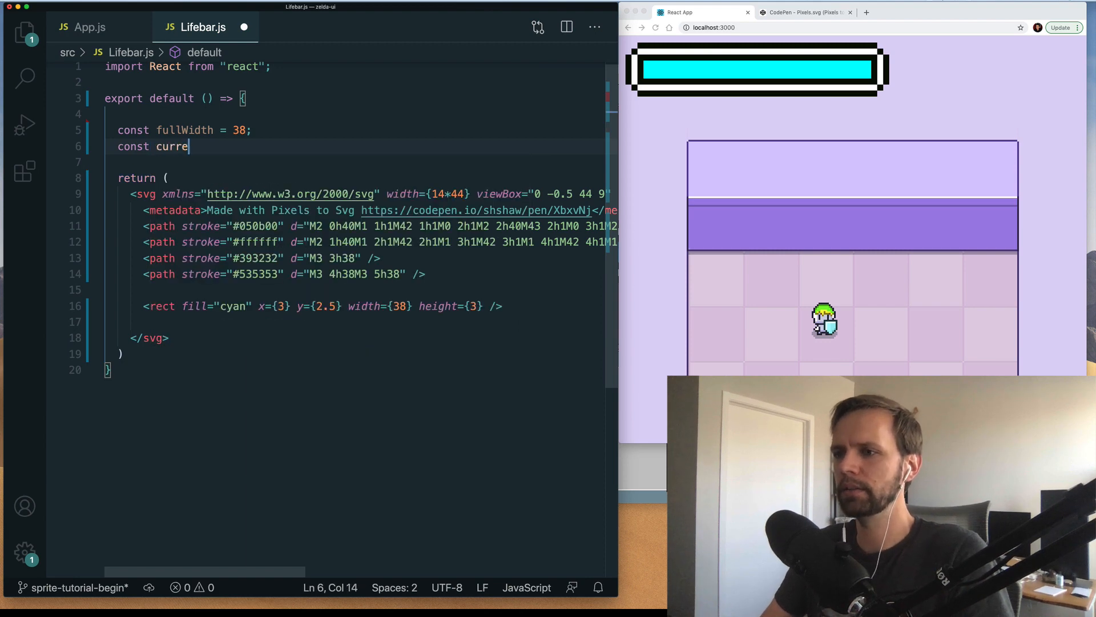
type("nt = 50;")
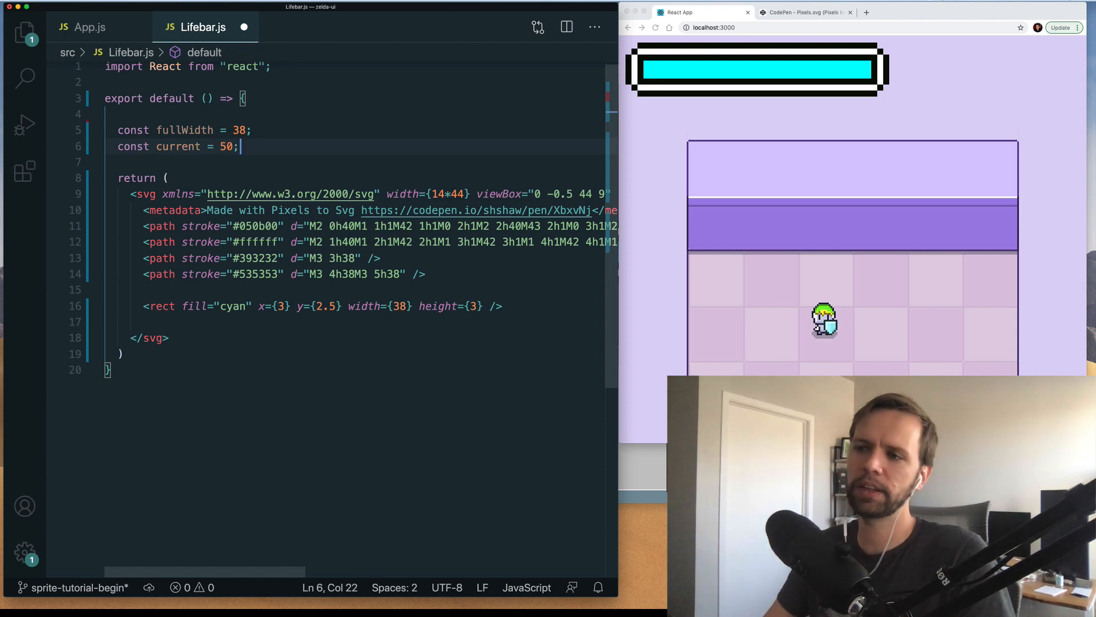
type("const max")
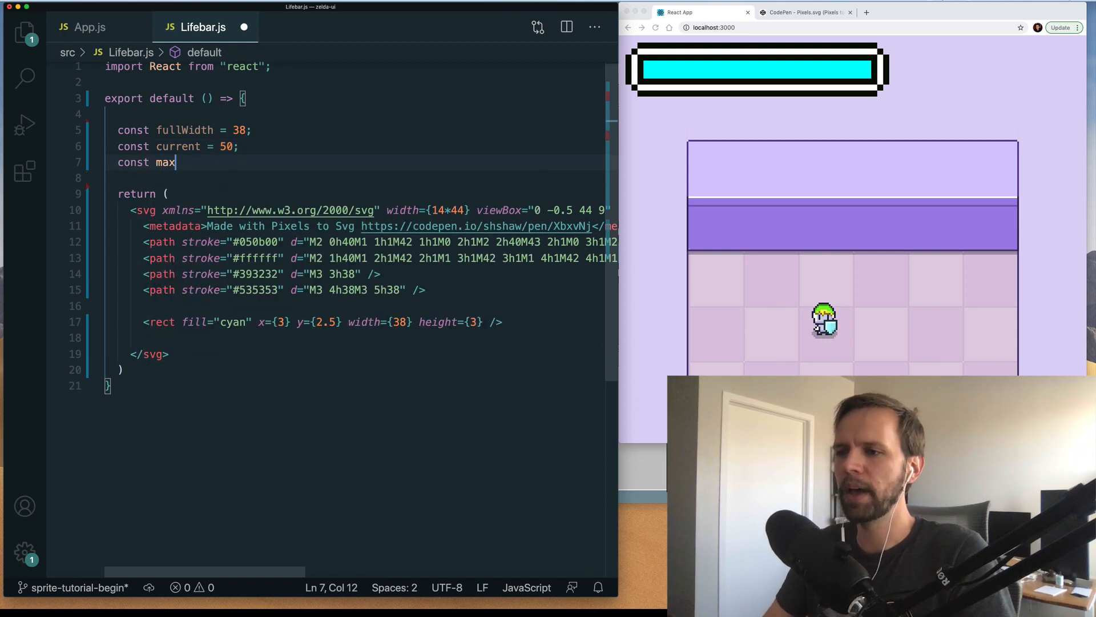
type("= 100;")
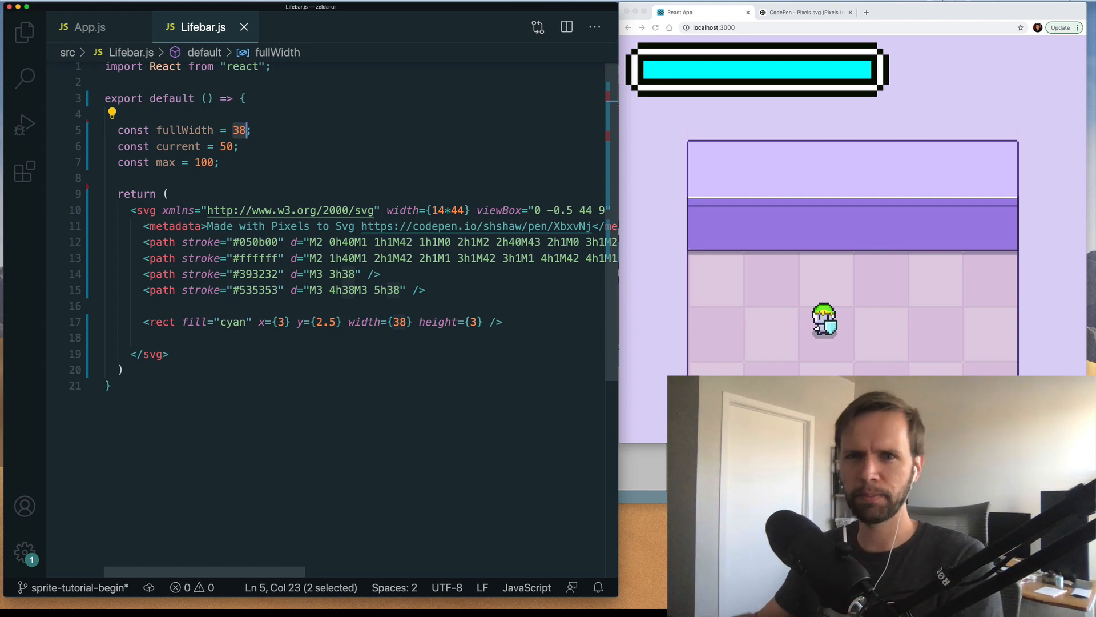
Step: Add a new line computing const percent = current / max
key("Enter")
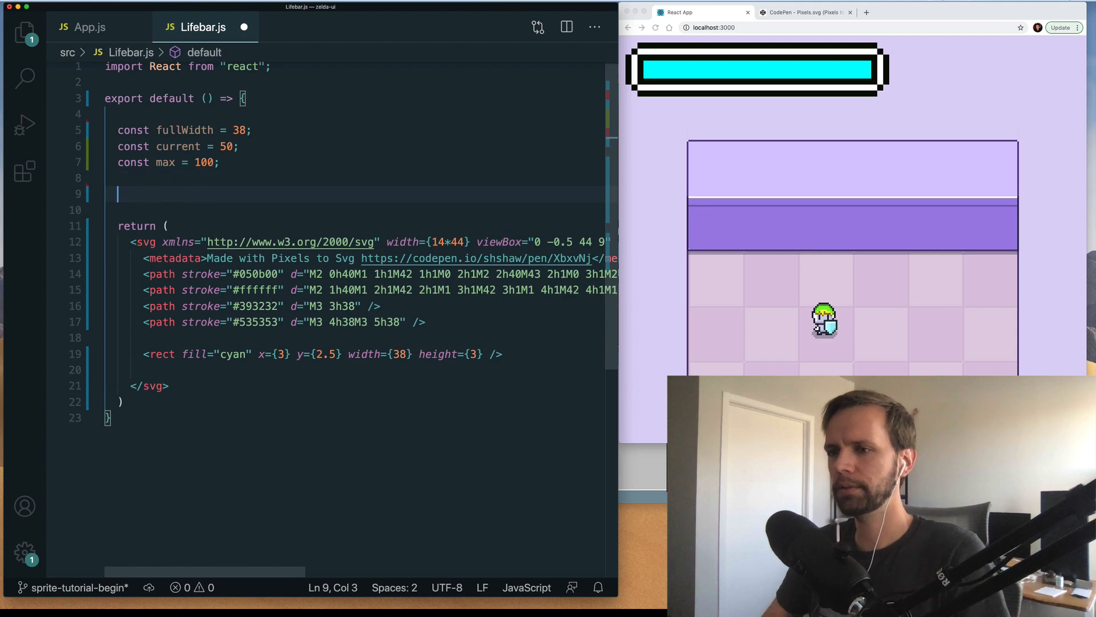
type("const percent = c")
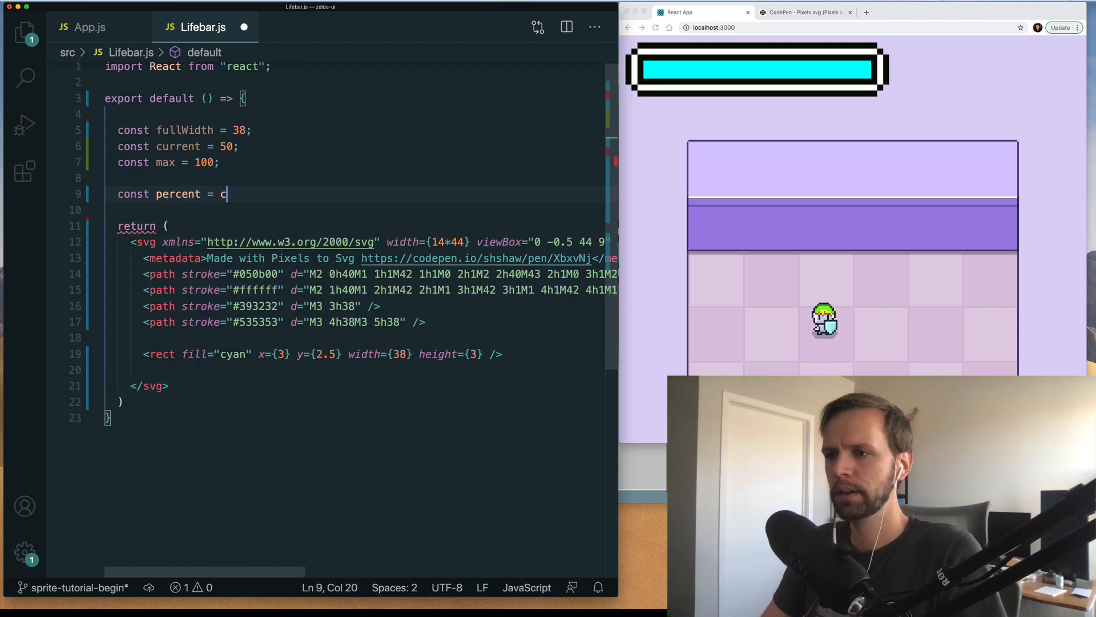
type("urrent / max;")
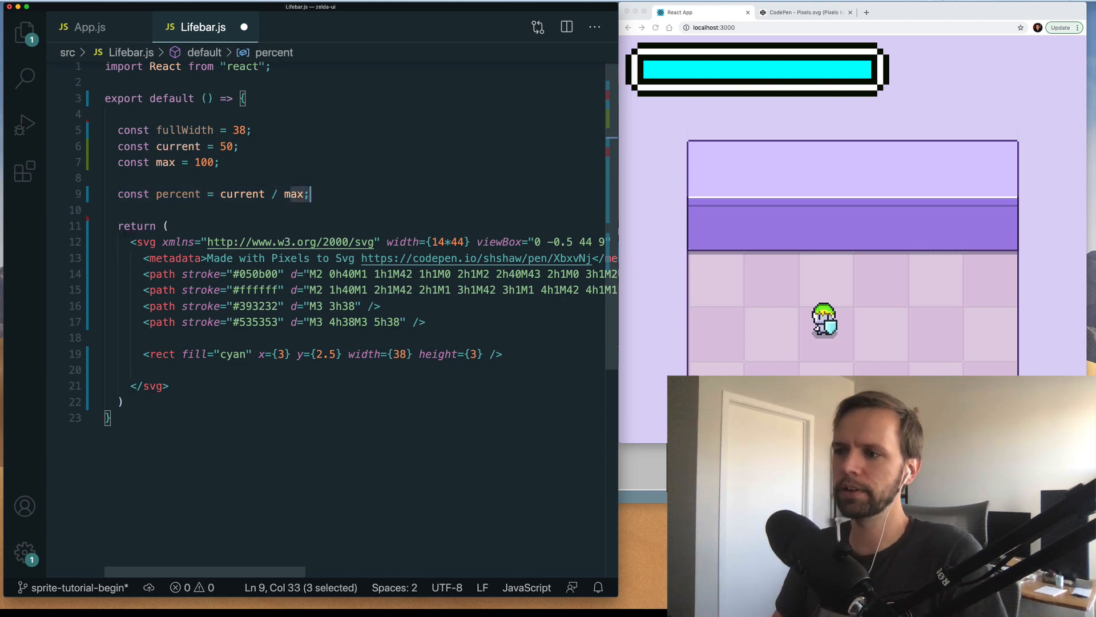
Step: Compute pixelFill as Math.floor(fullWidth * percent) and use it as the cyan rect's width
type("const")
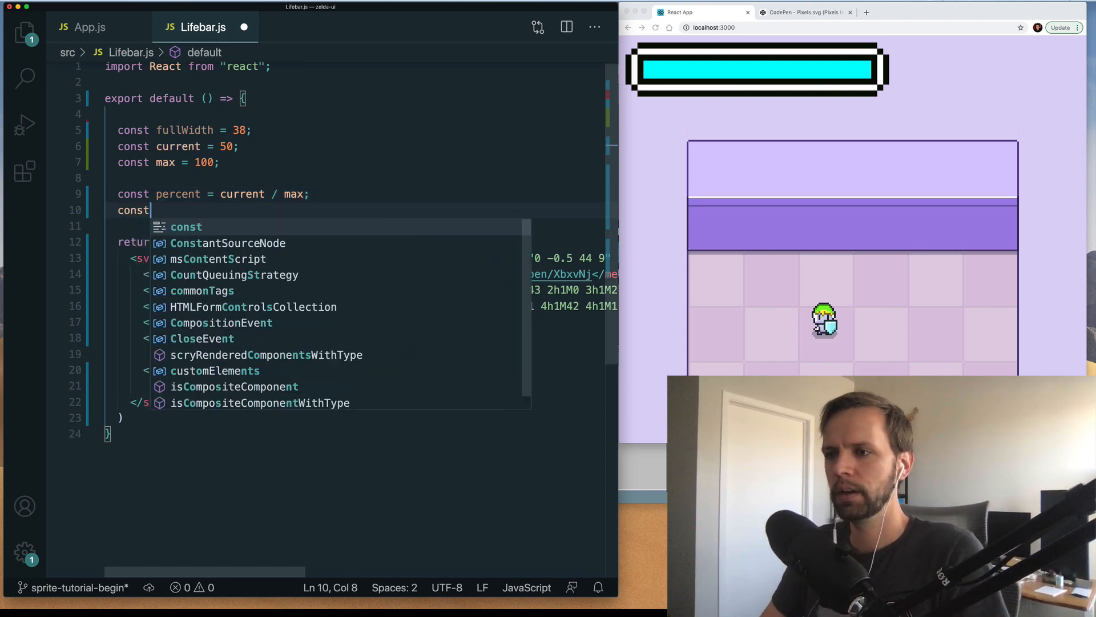
type("pixelFill =")
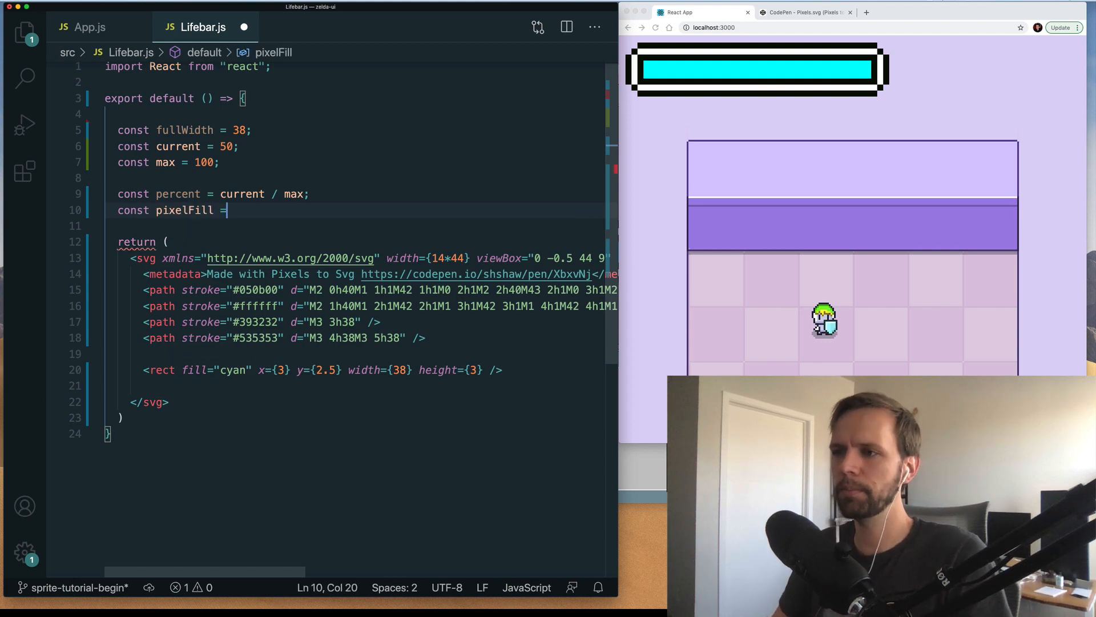
double_click(241, 130)
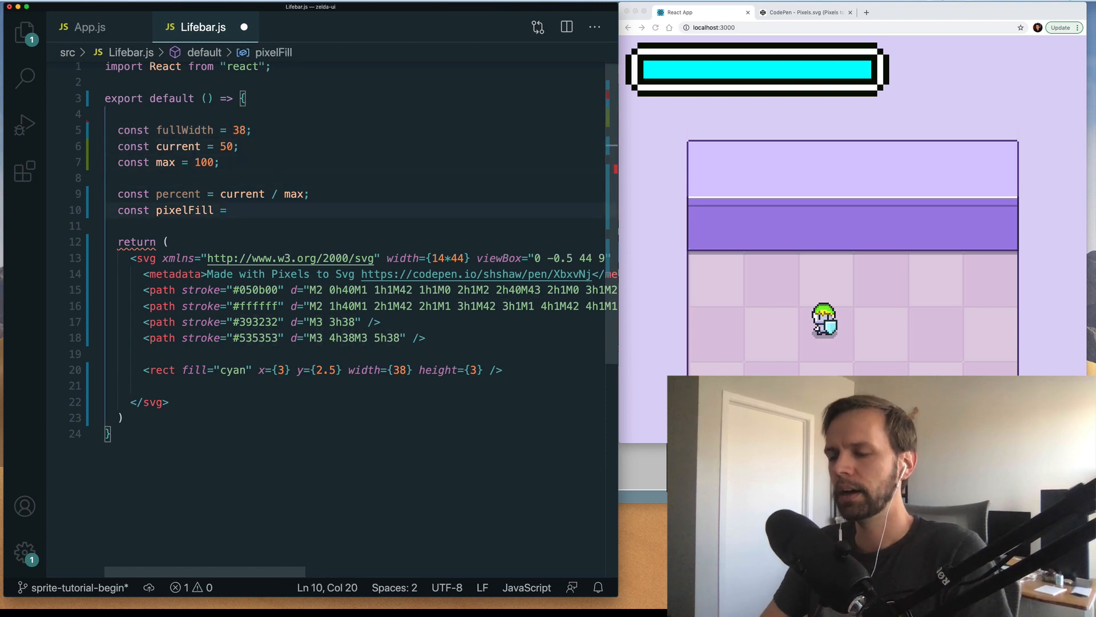
type("fullWidth")
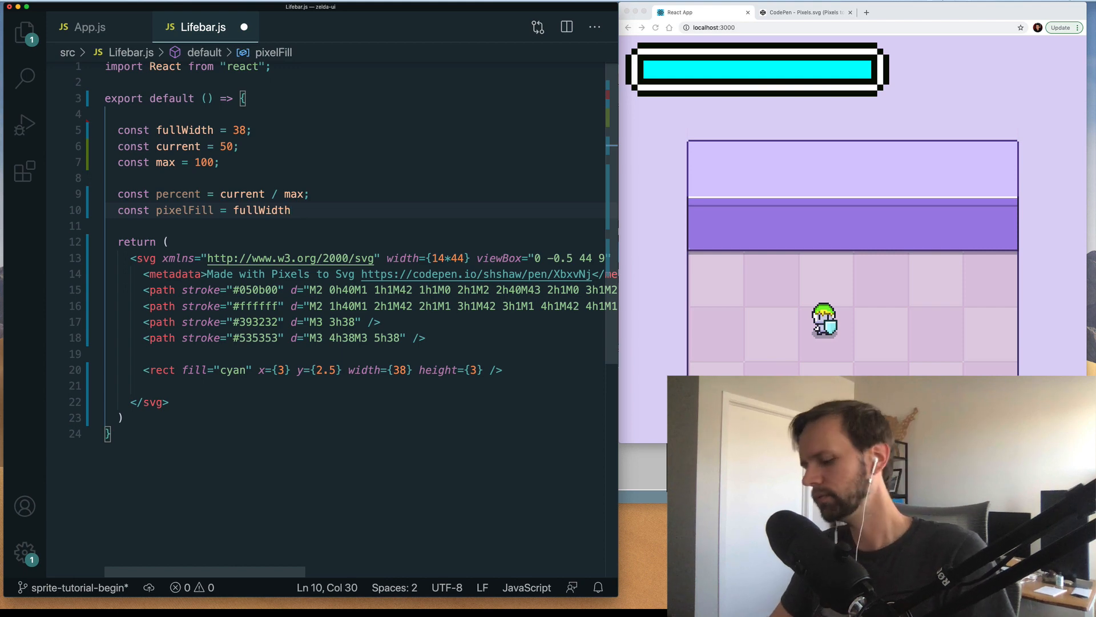
type("* percent;")
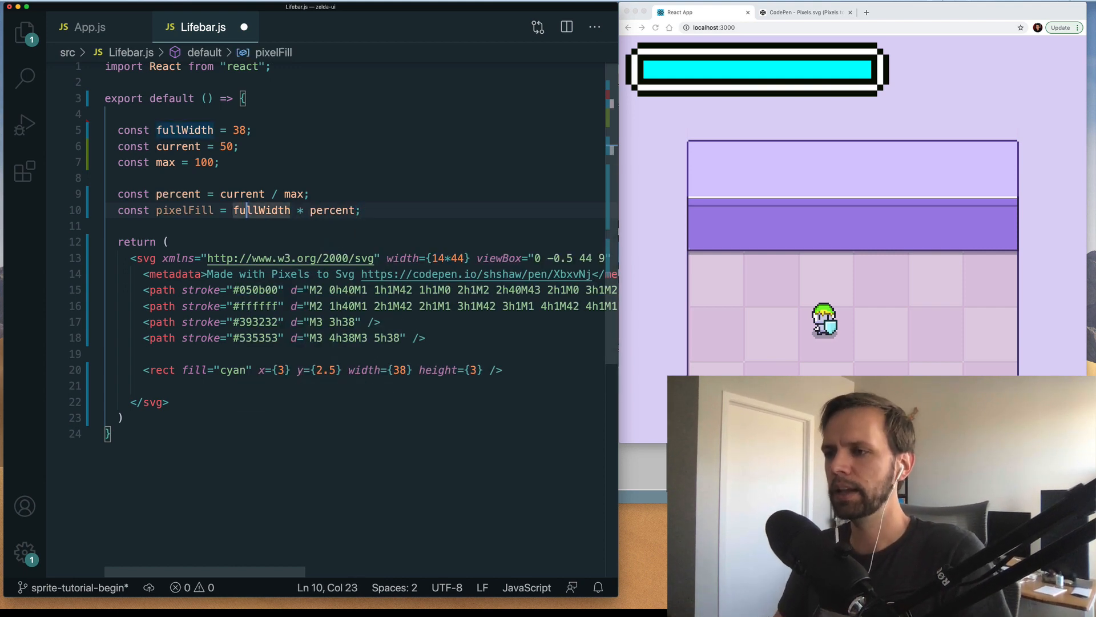
left_click_drag(232, 209, 361, 210)
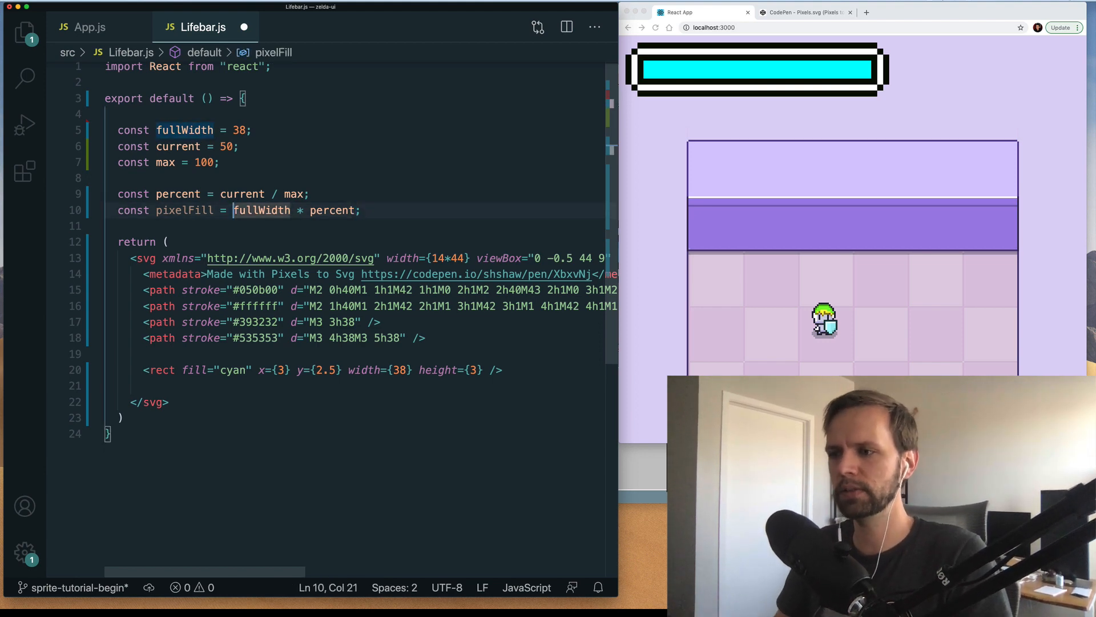
type("Math.floor(")
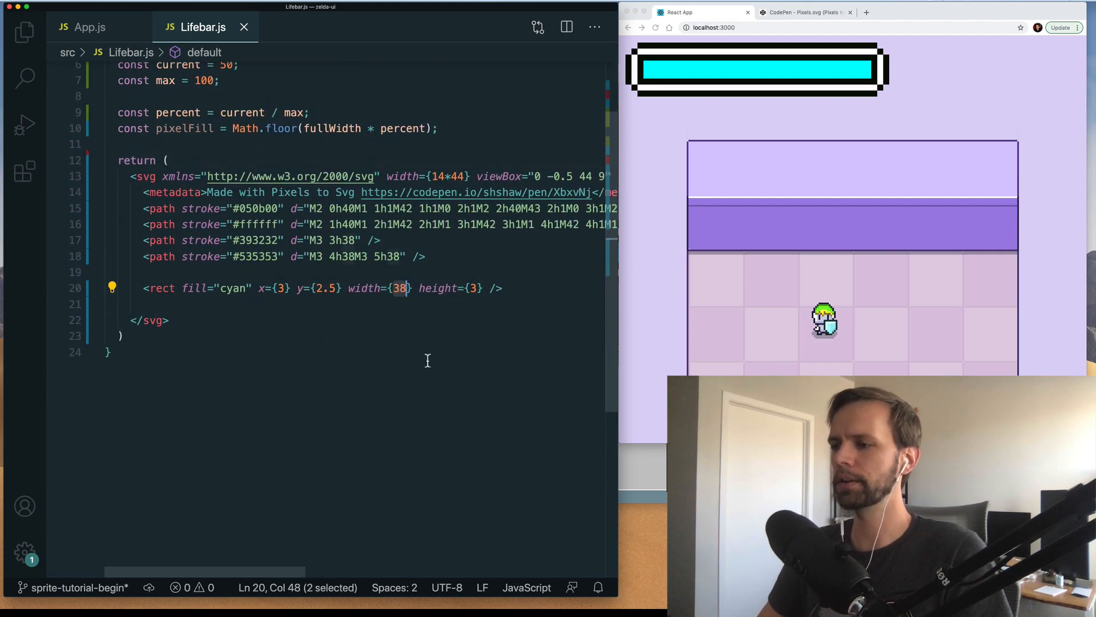
type("pixelFill")
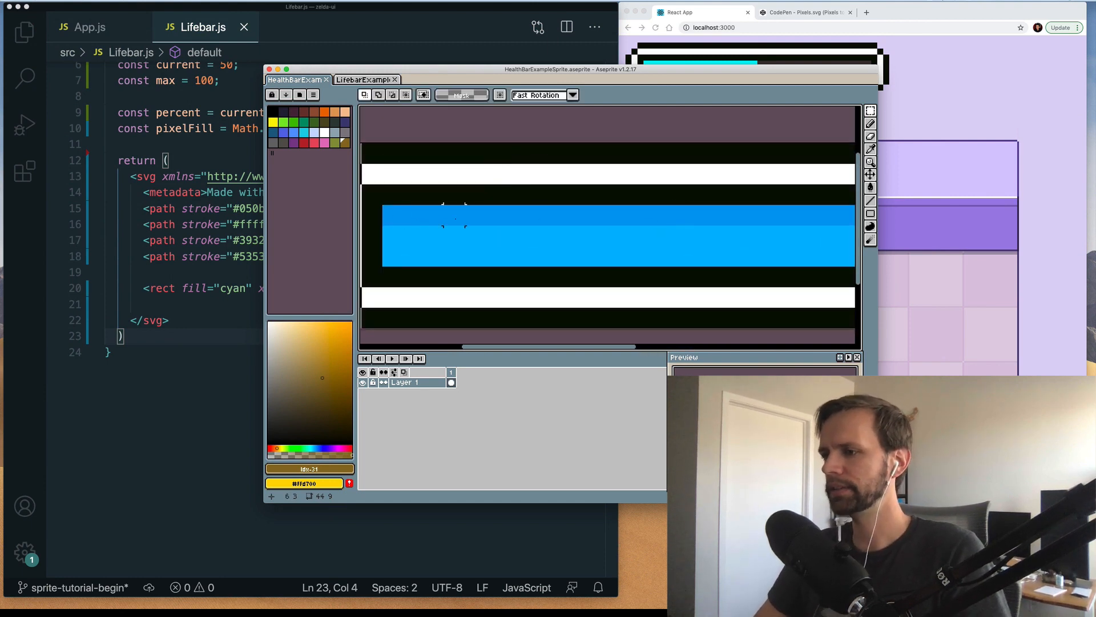
Step: Move the Aseprite HealthBarExampleSprite window aside to view its blue shades
left_click_drag(383, 217, 548, 223)
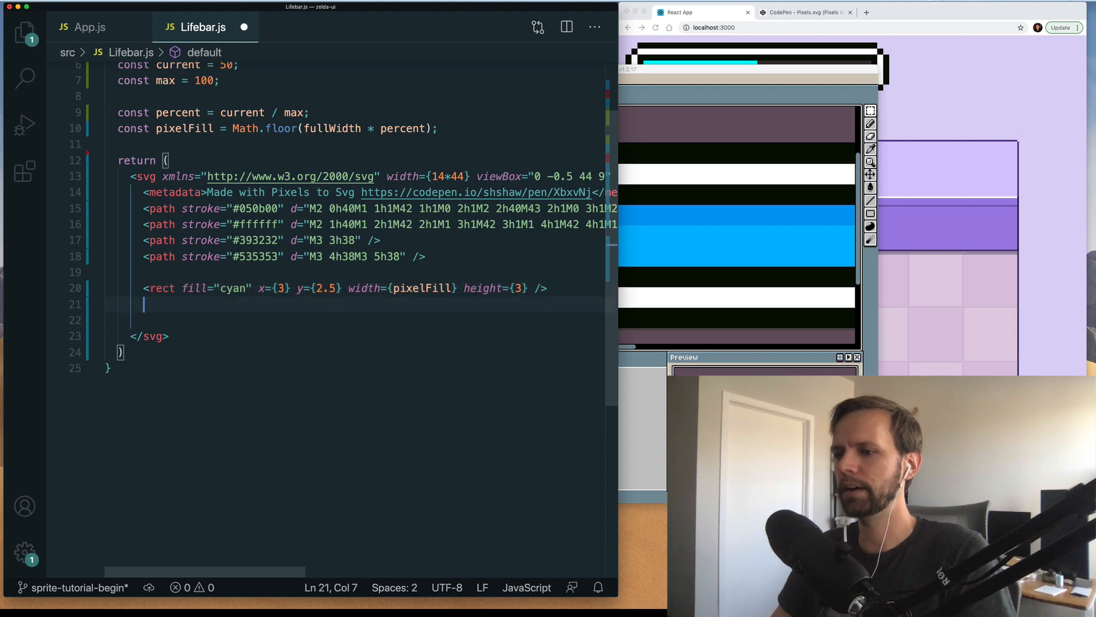
Step: Add a second <rect> with x 3, y 2.5, width pixelFill, coloured red
type("<rect fill=\"cyan\" x={3} y={2.5} width={pixelFill} height={3} />")
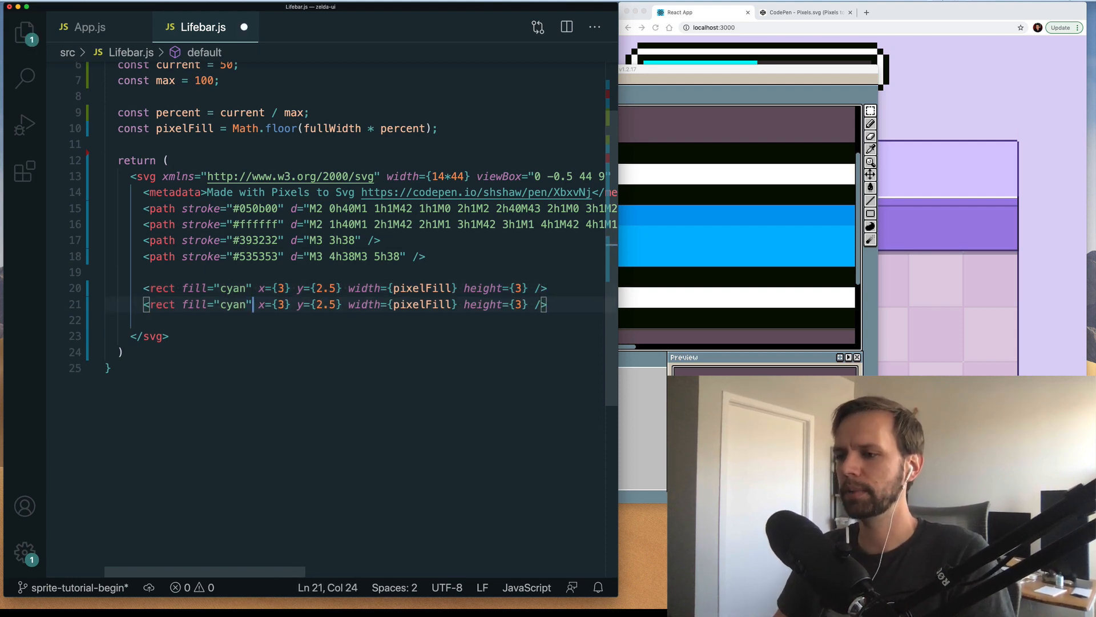
type("red")
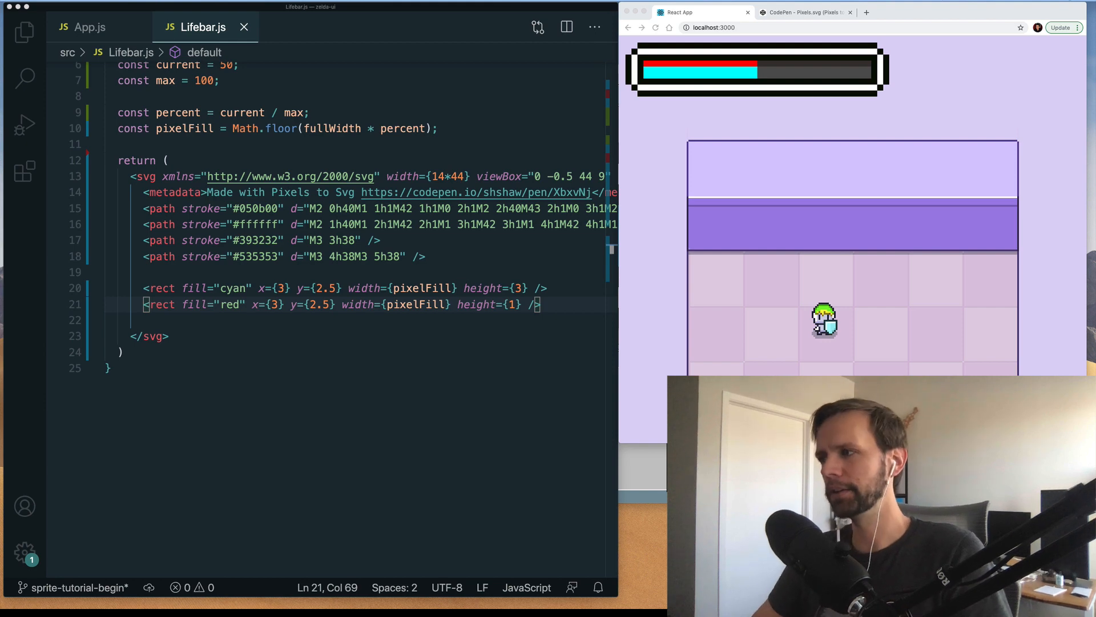
Step: Change the fill colours from cyan to #45b6ff and from red to #249cea
double_click(233, 288)
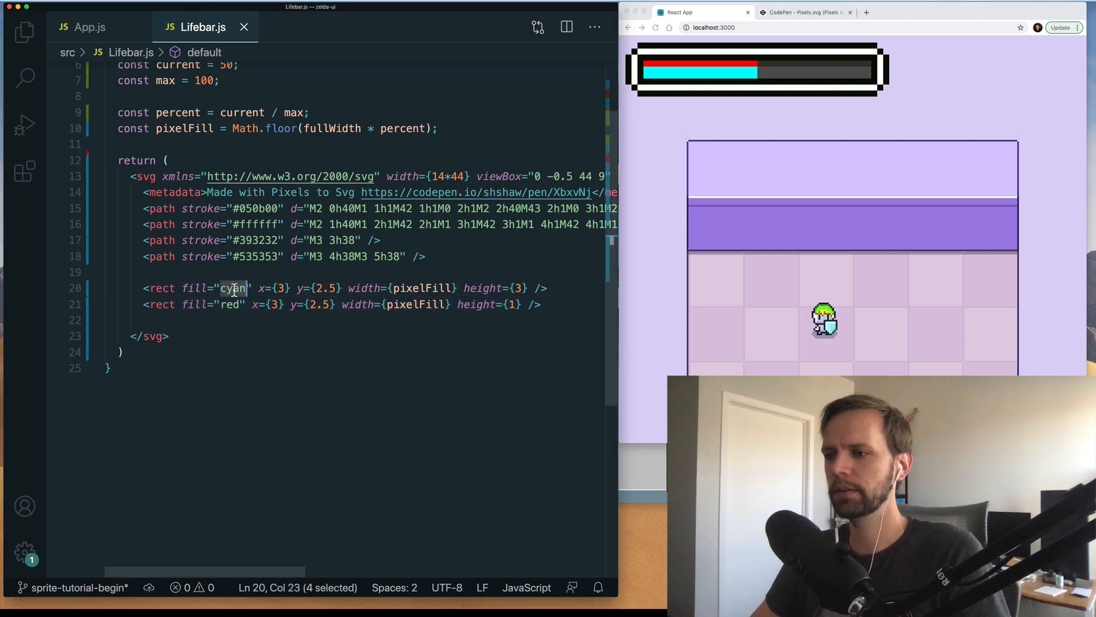
type("#45b6ff")
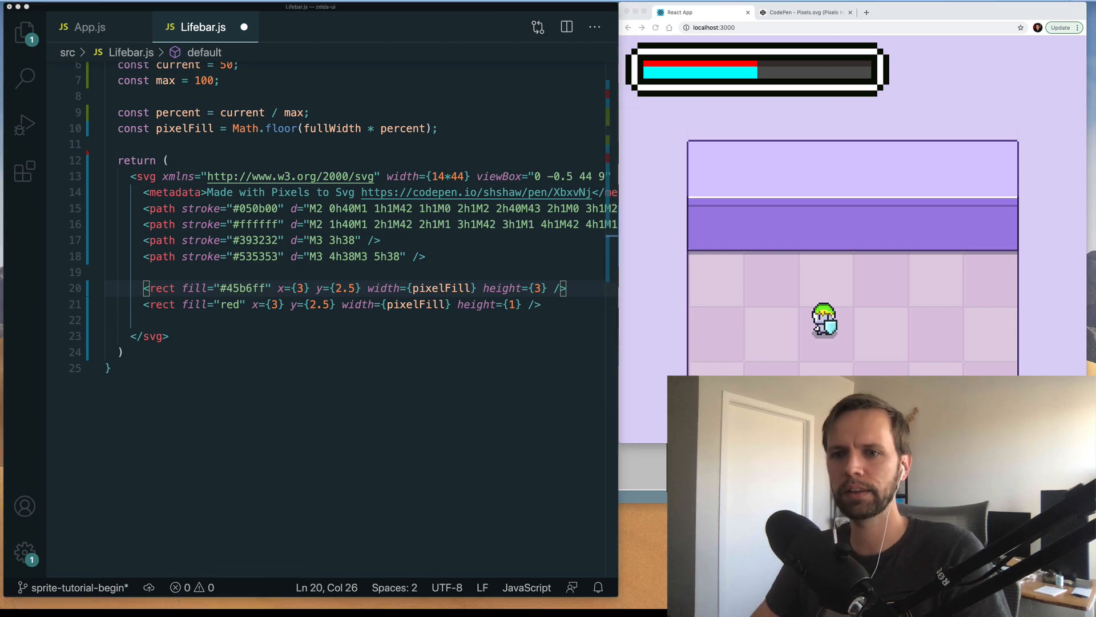
type("#")
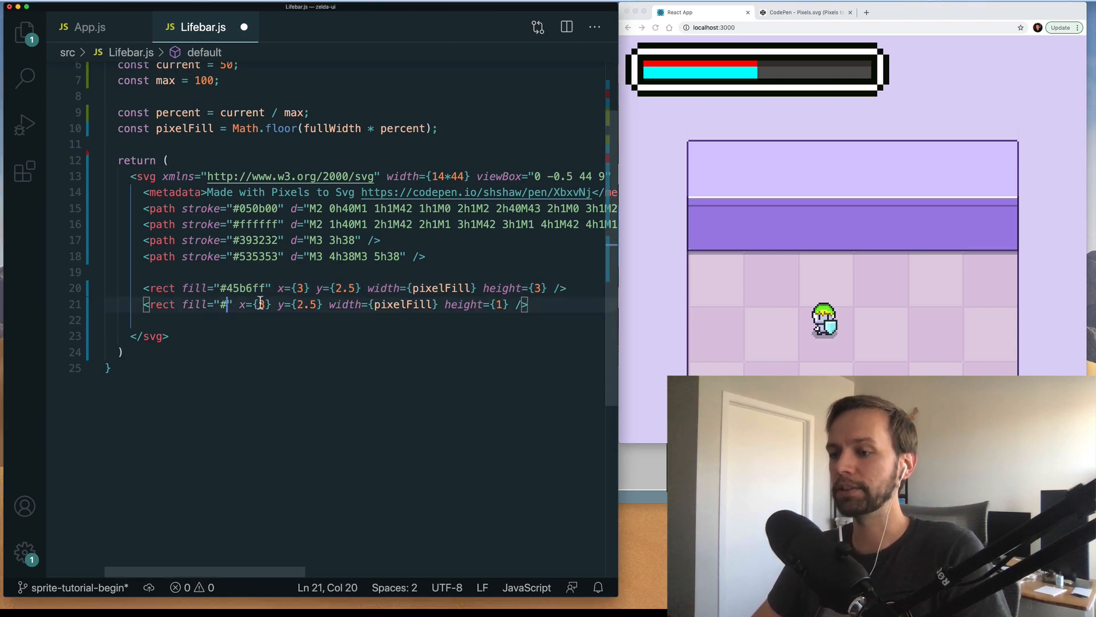
type("249cea")
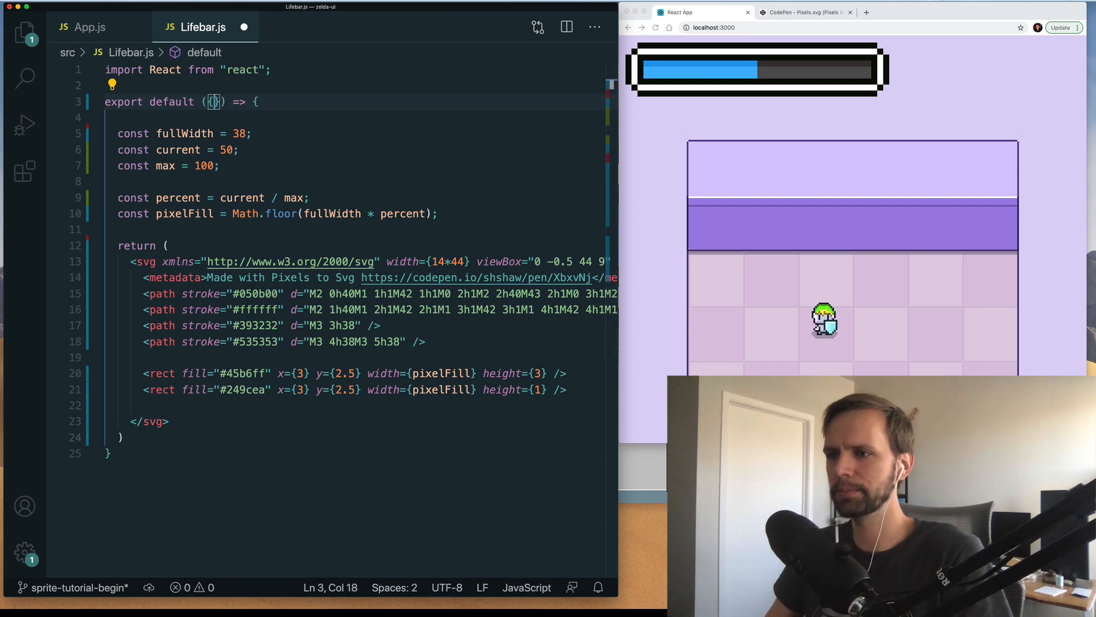
Step: Take current and max as component props, remove their constants, and switch to App.js
type("current, max")
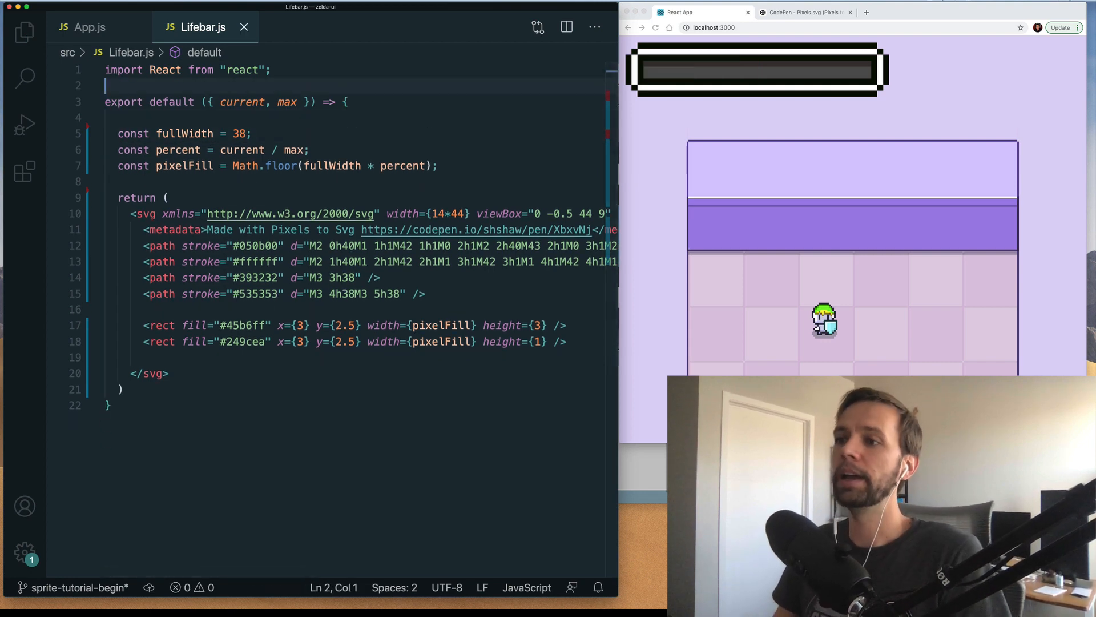
double_click(242, 101)
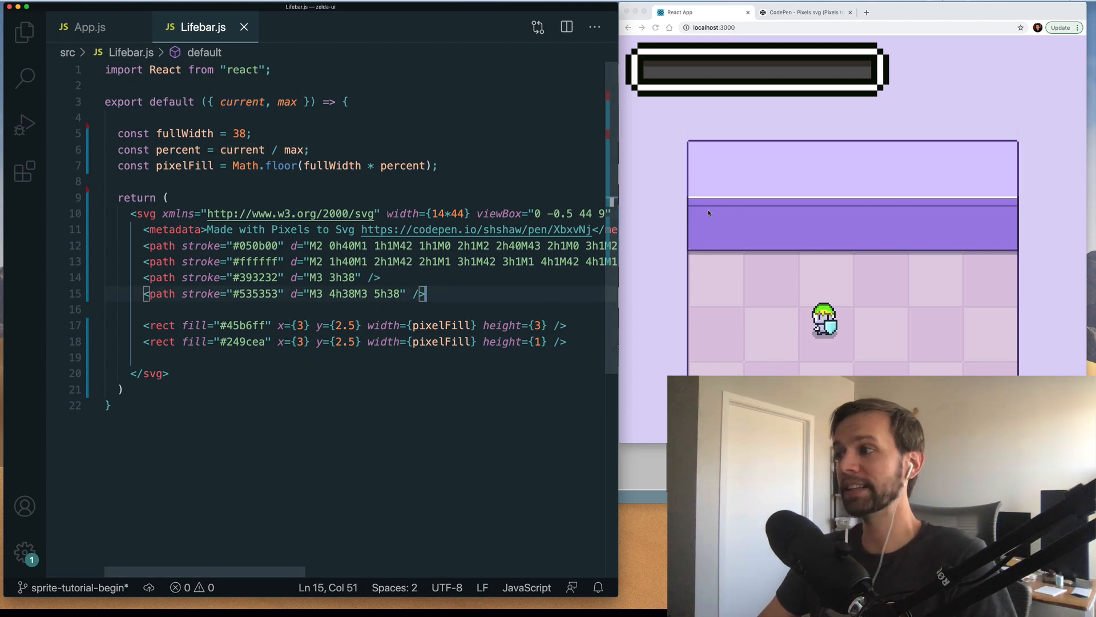
left_click(89, 27)
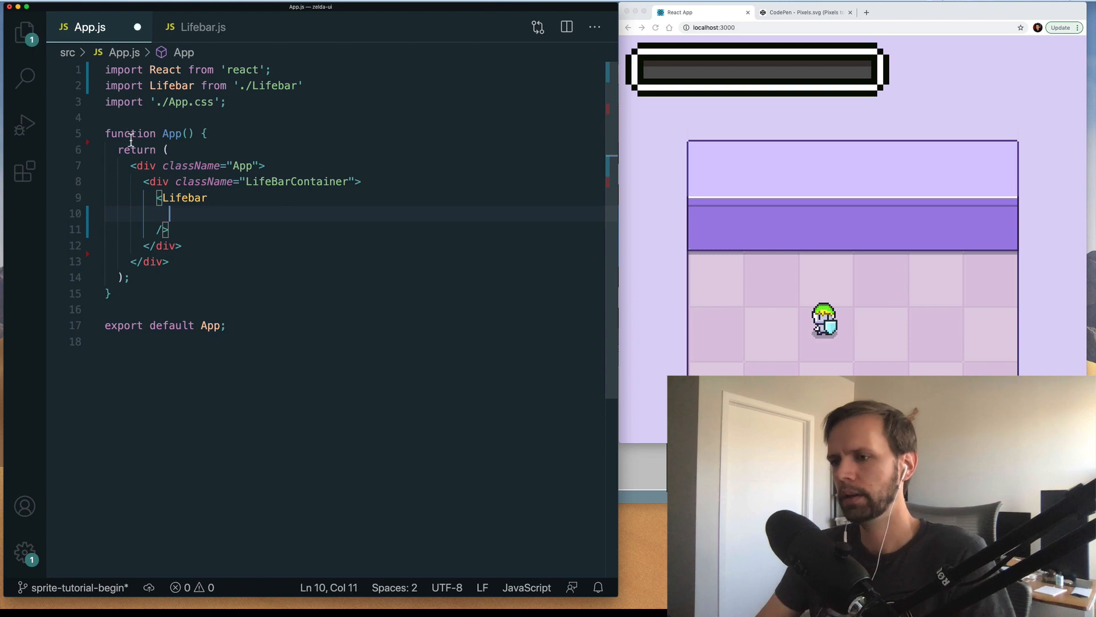
Step: Pass current={20} and max={100} to <Lifebar /> in App.js, trying 50 and 80 first
type("current=")
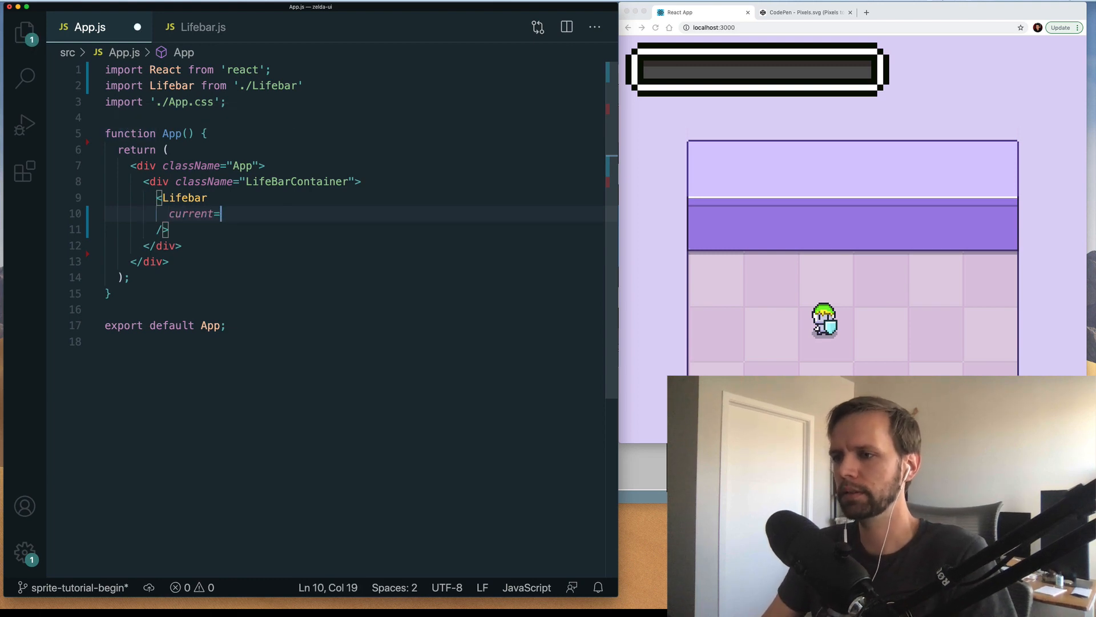
type("{50}")
type("max=")
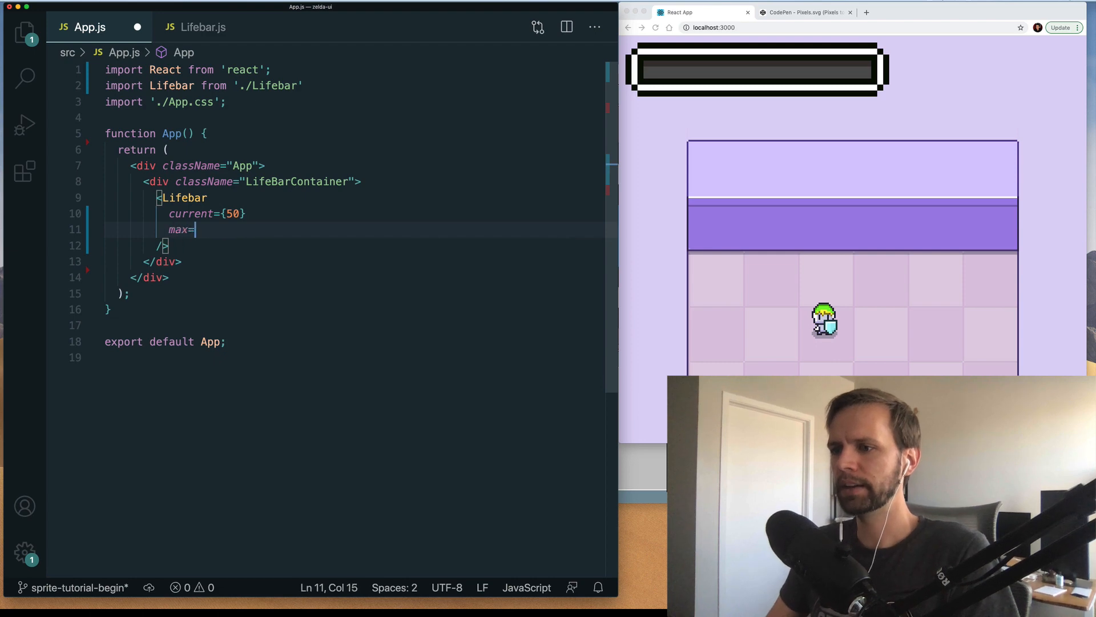
type("{100}")
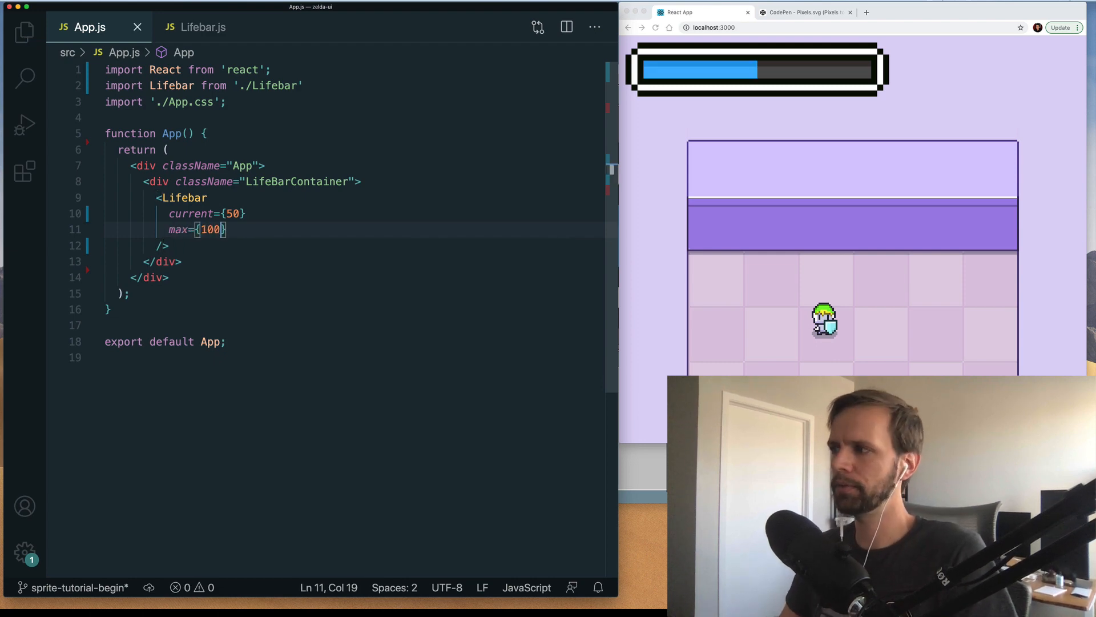
left_click(233, 214)
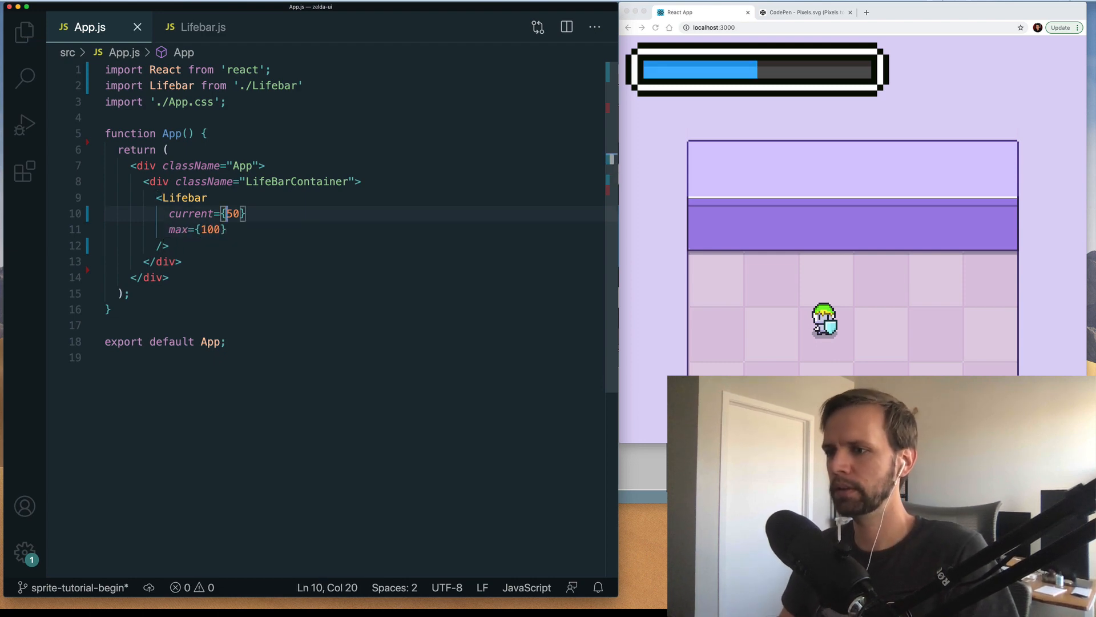
double_click(234, 214)
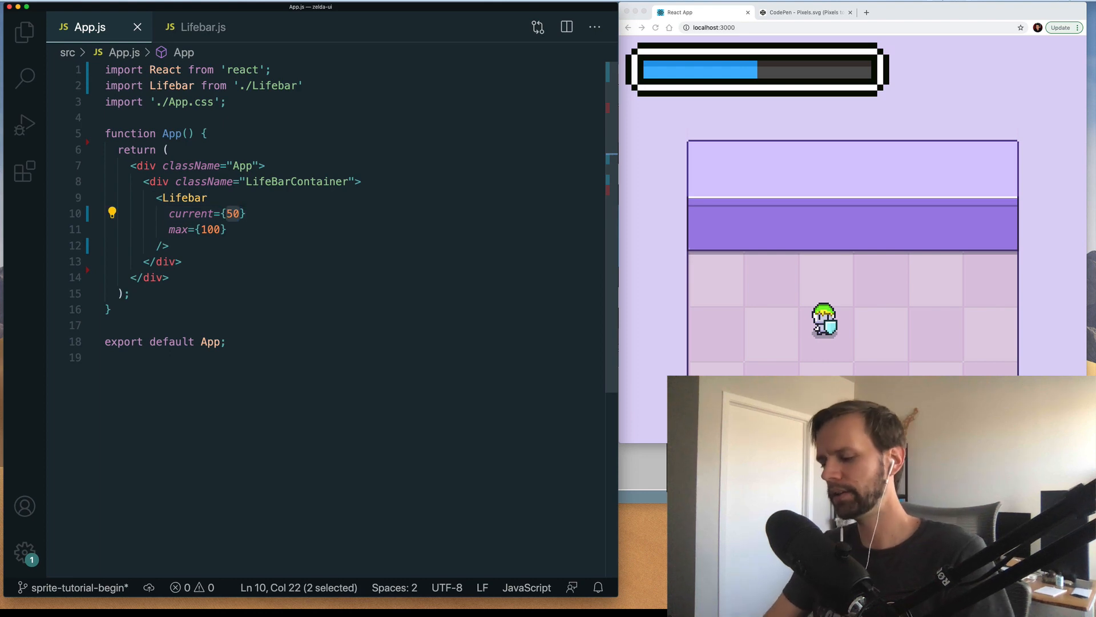
type("80")
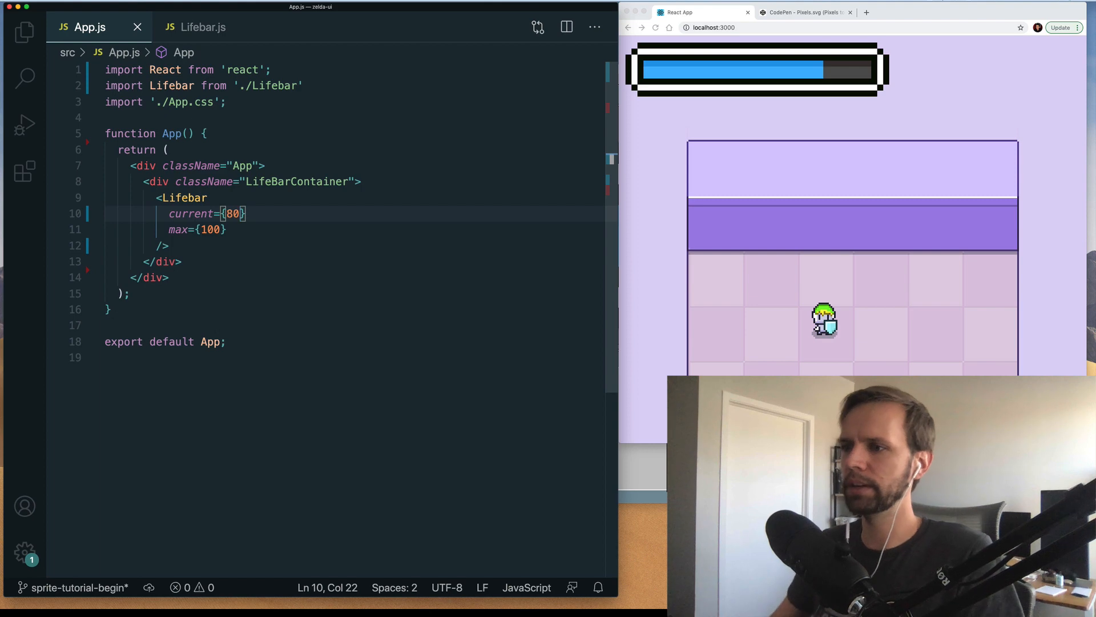
type("20")
type("const")
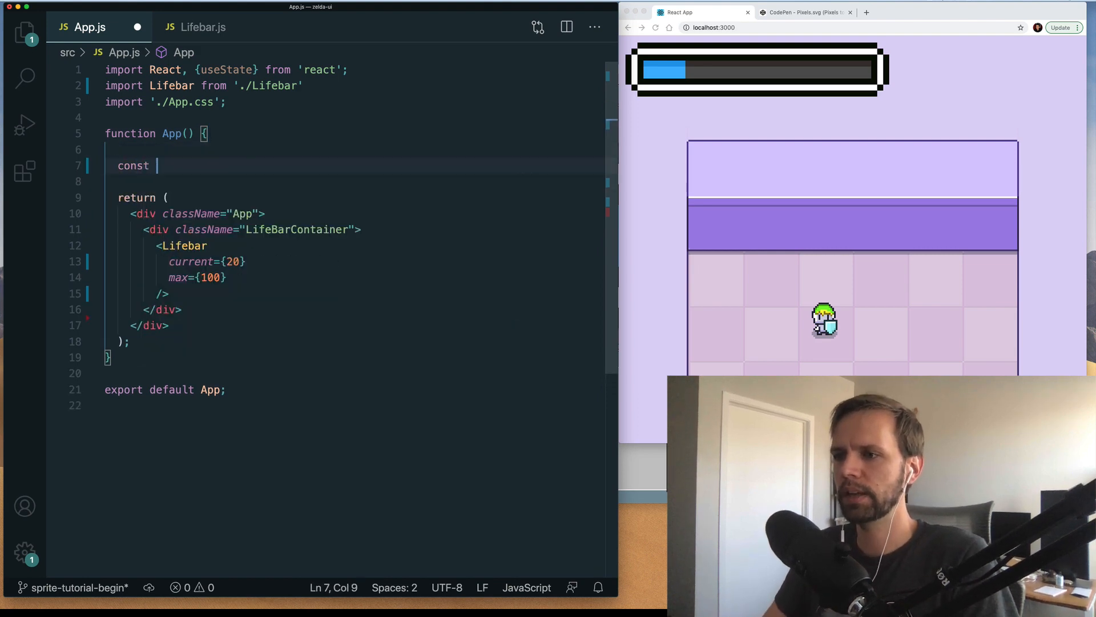
Step: Add const [hp, setHp] = useState(100), pass current={hp}, and begin a <button> element
type("[]")
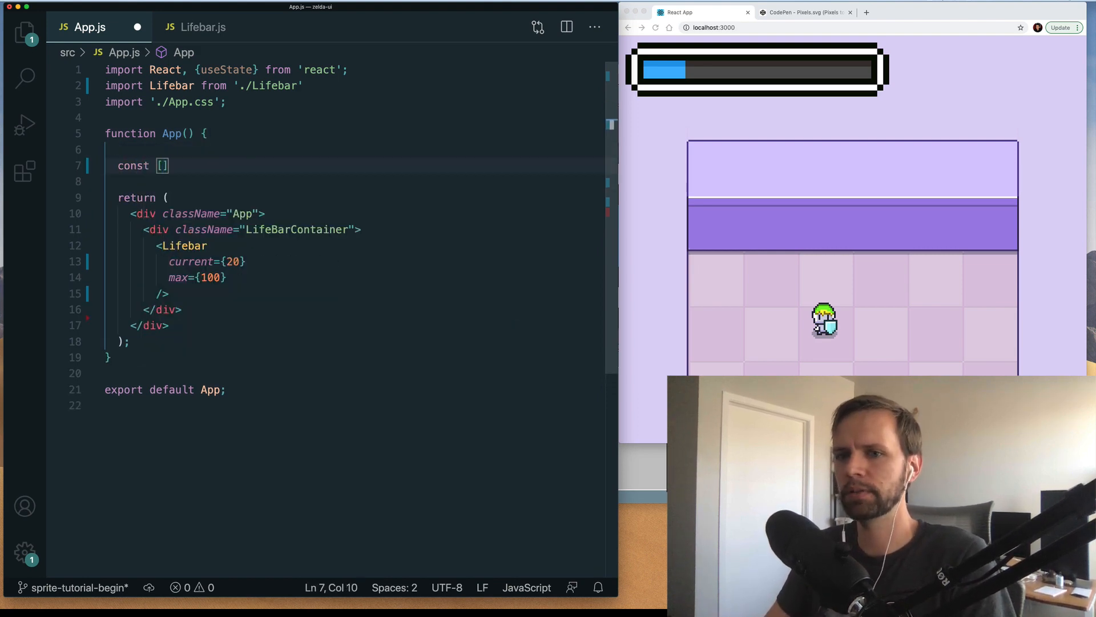
type("hp,")
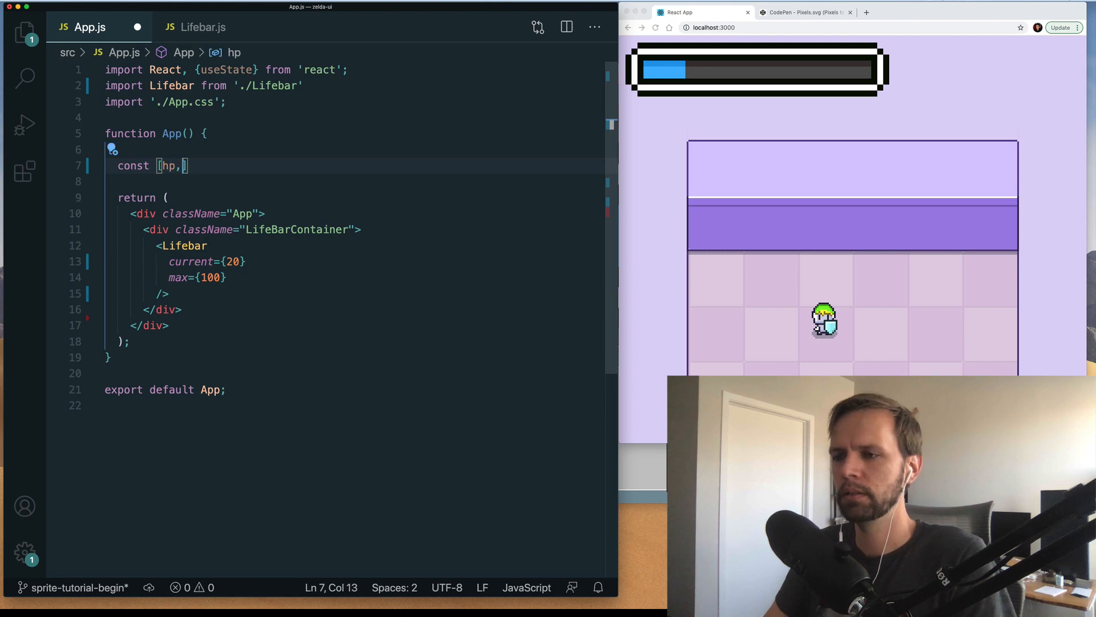
type("setHp")
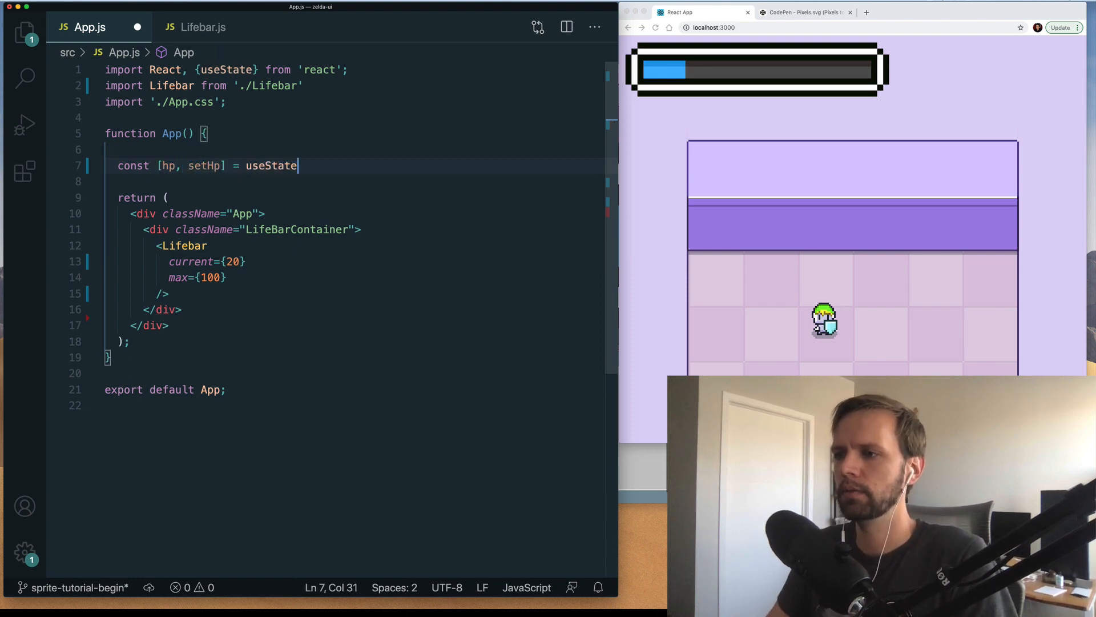
type("()")
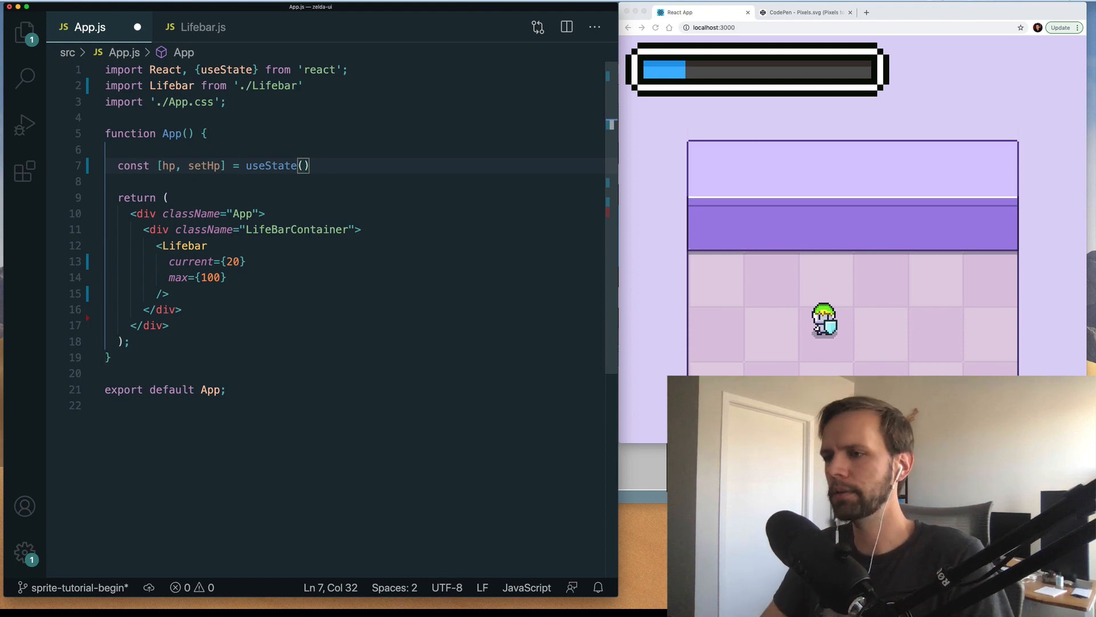
type("100);")
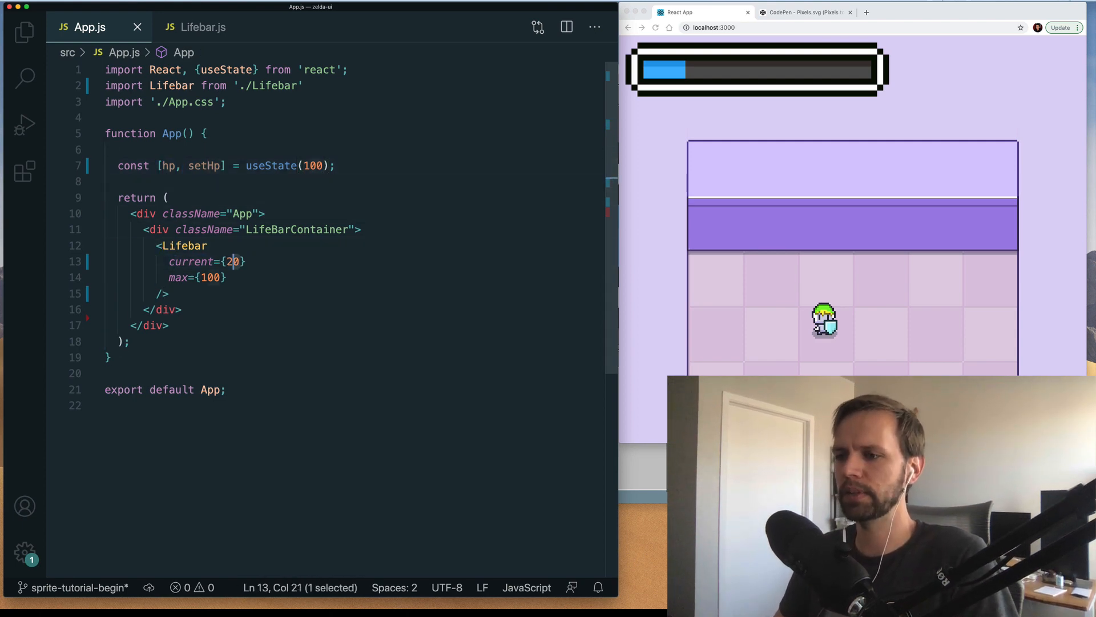
type("hp")
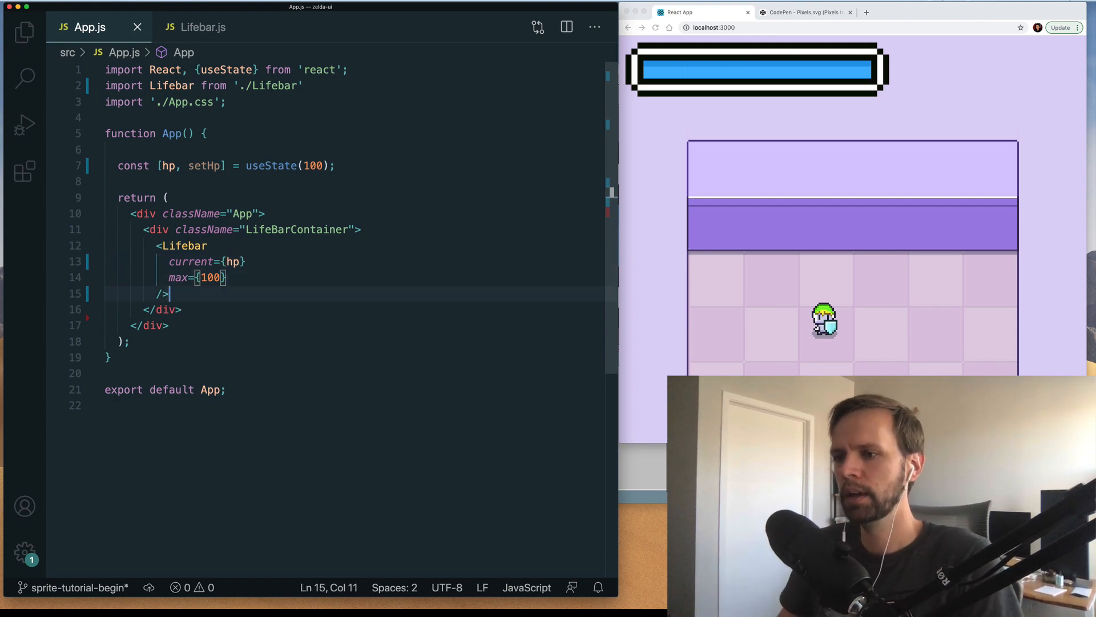
type("<button></button>")
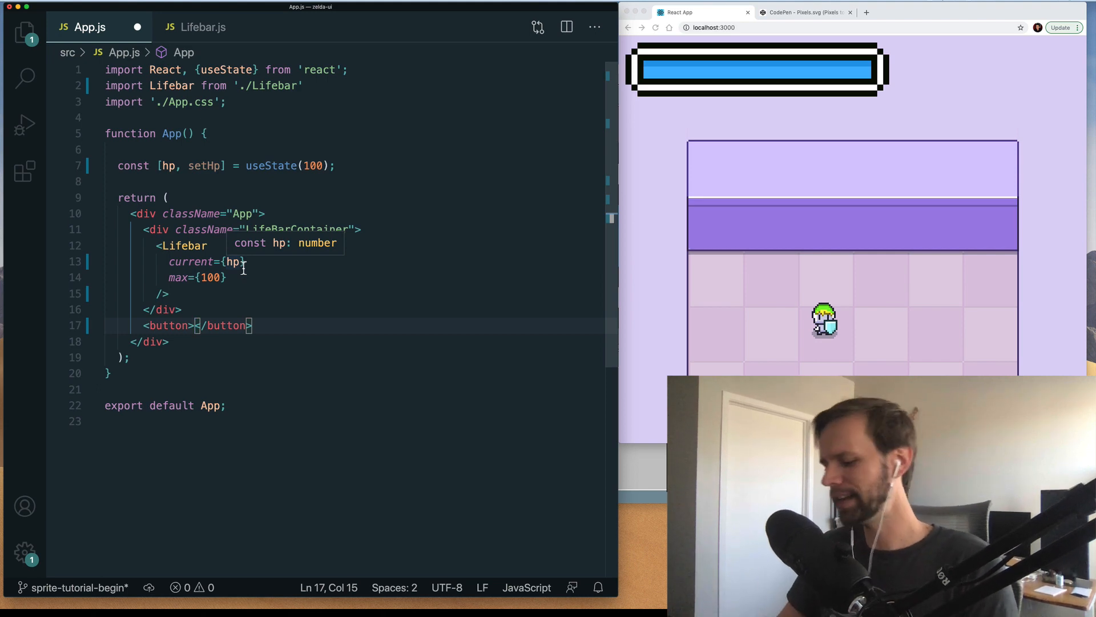
Step: Label the button 'Ouch' with onClick={() => setHp(hp - 10)}
type("Ouch")
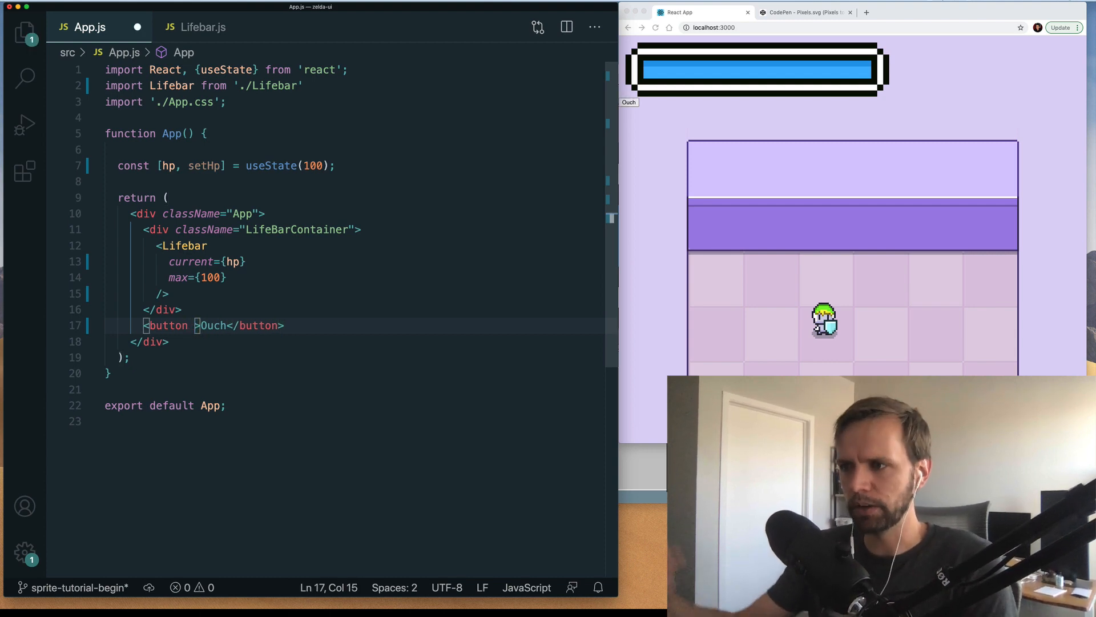
type("onClick={()")
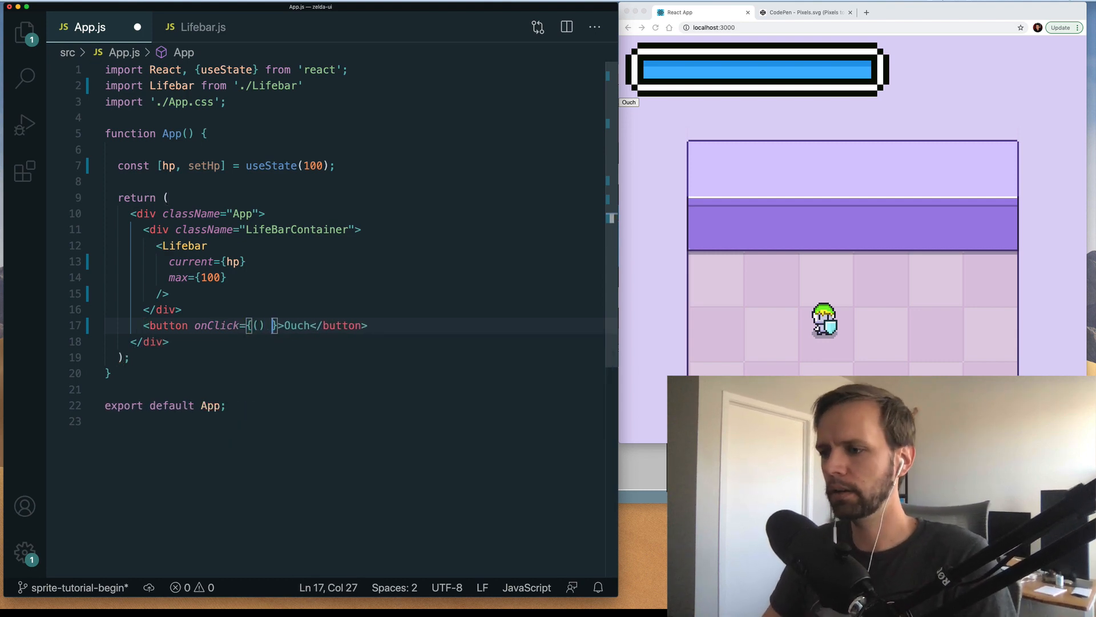
type("=> setHp()")
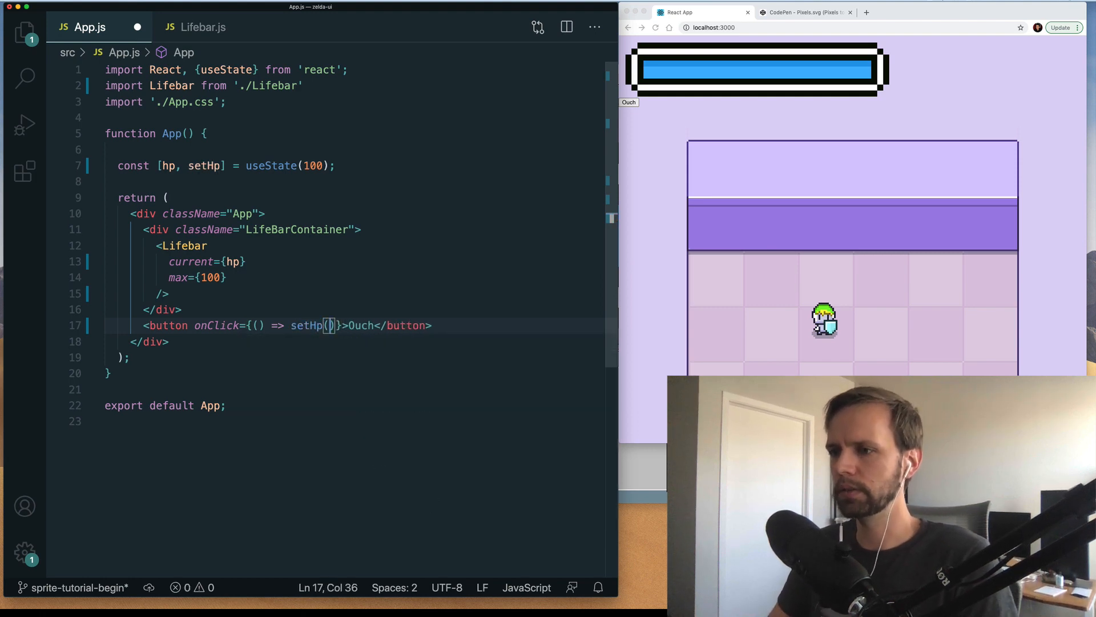
type("hp -")
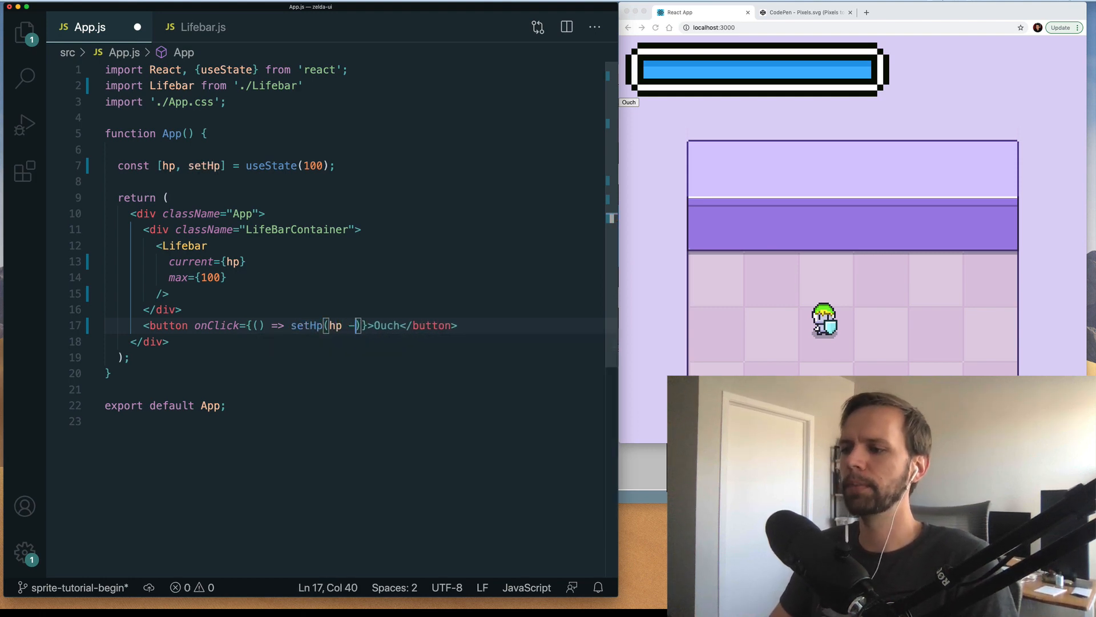
type("10")
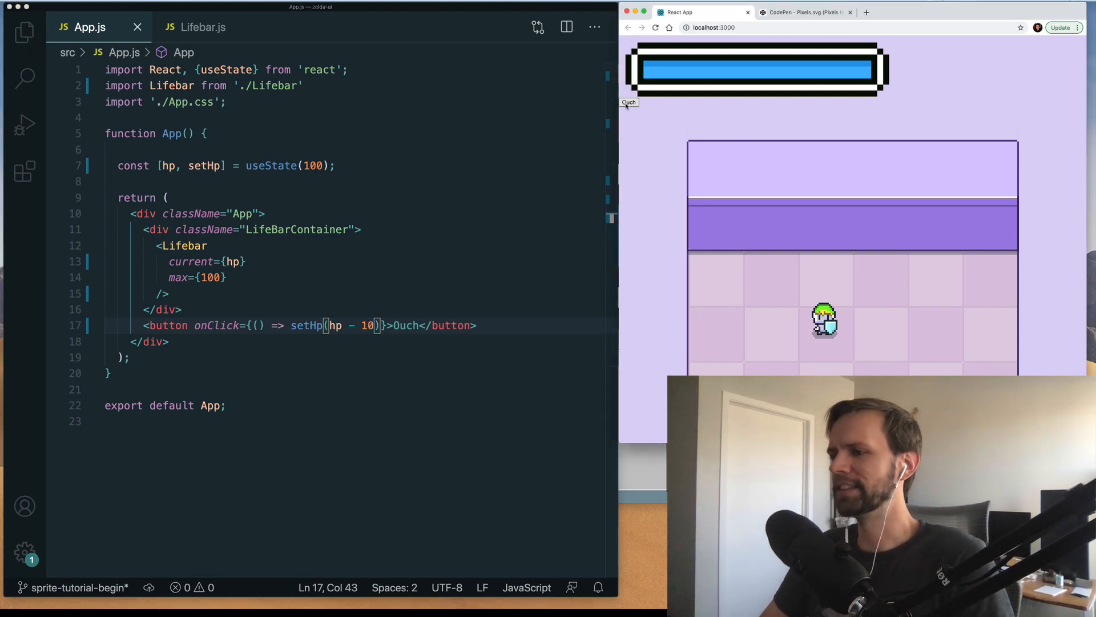
Step: Press Ouch three times in the running app, draining the life bar by 10 each time
left_click(629, 102)
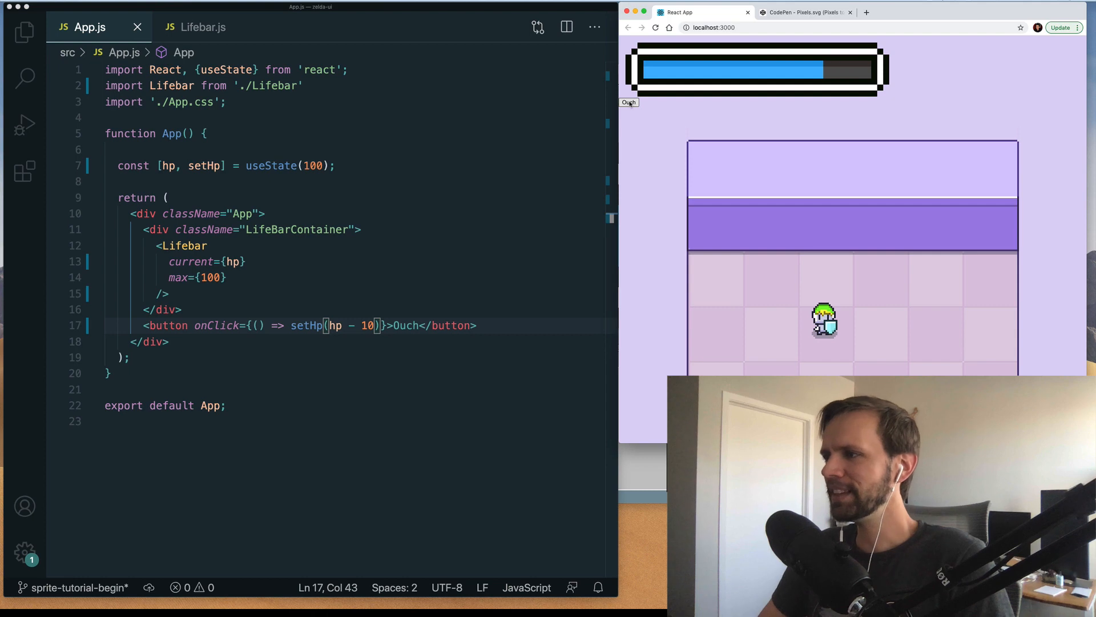
left_click(628, 102)
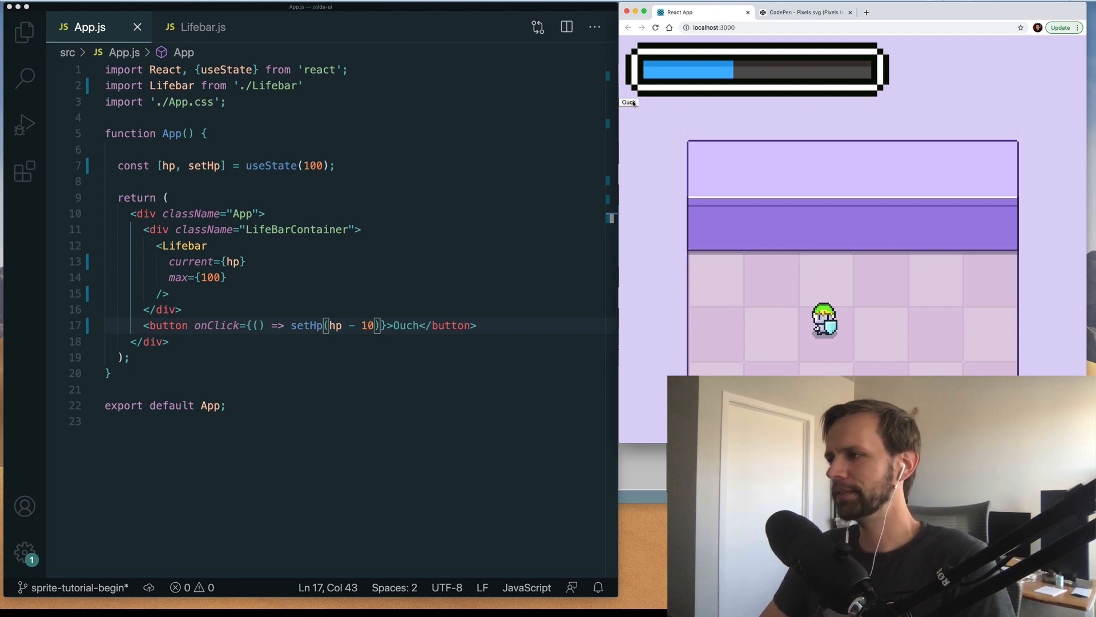
left_click(628, 102)
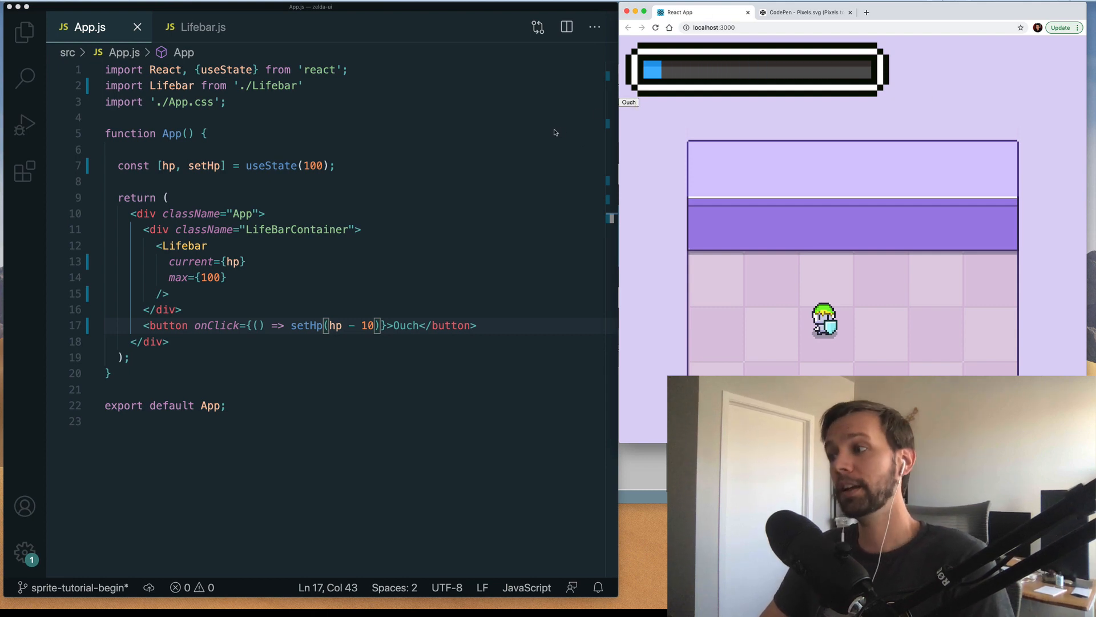